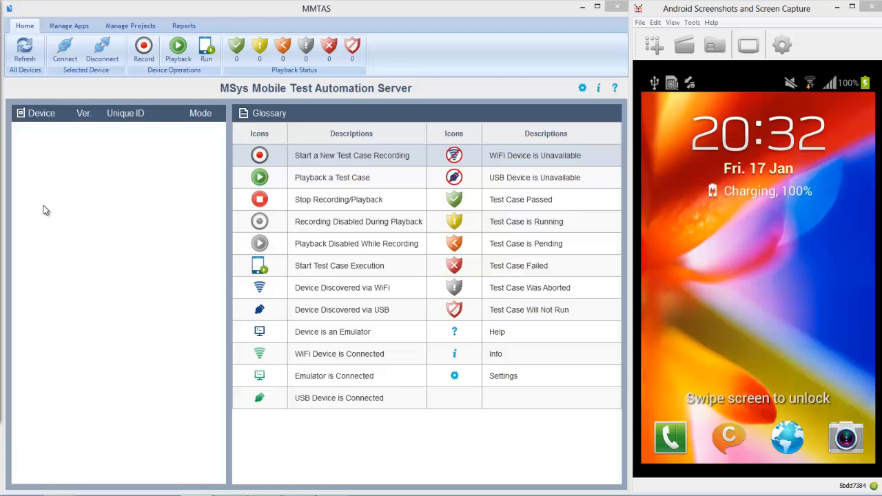
mouse_move(266, 26)
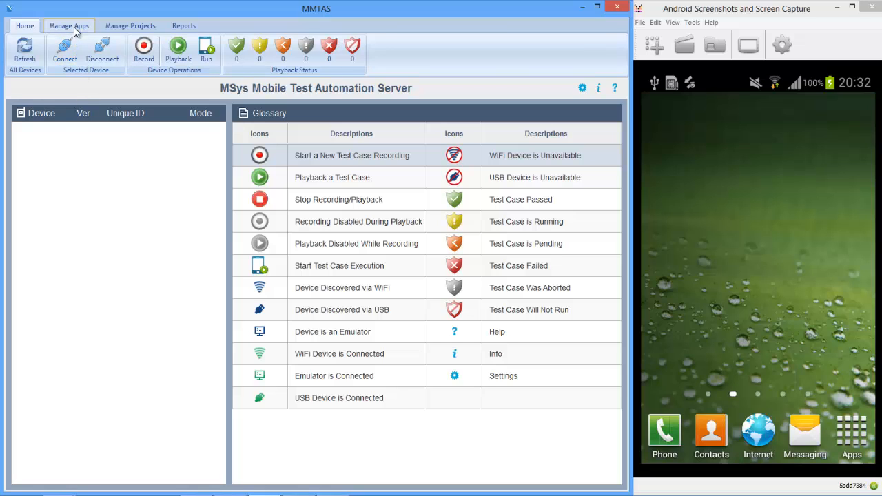
Step: Install the MSys test agent on the USB-connected Android phone from Manage Apps
click(68, 26)
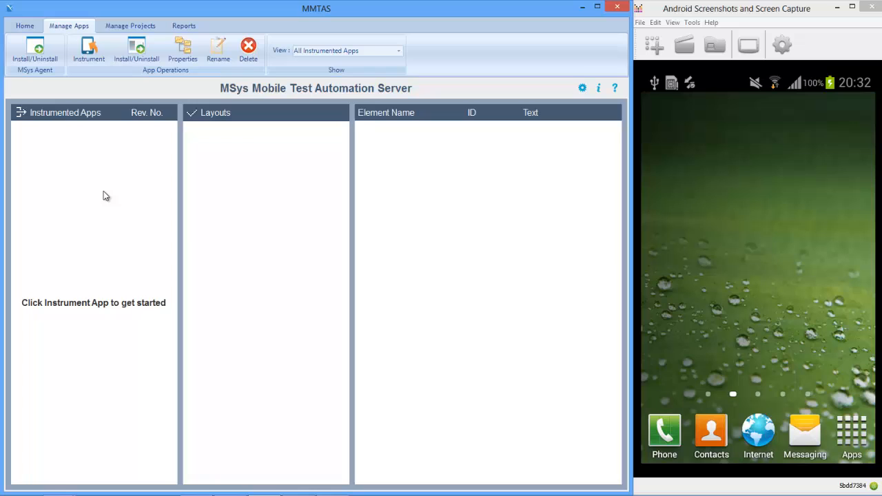
click(35, 49)
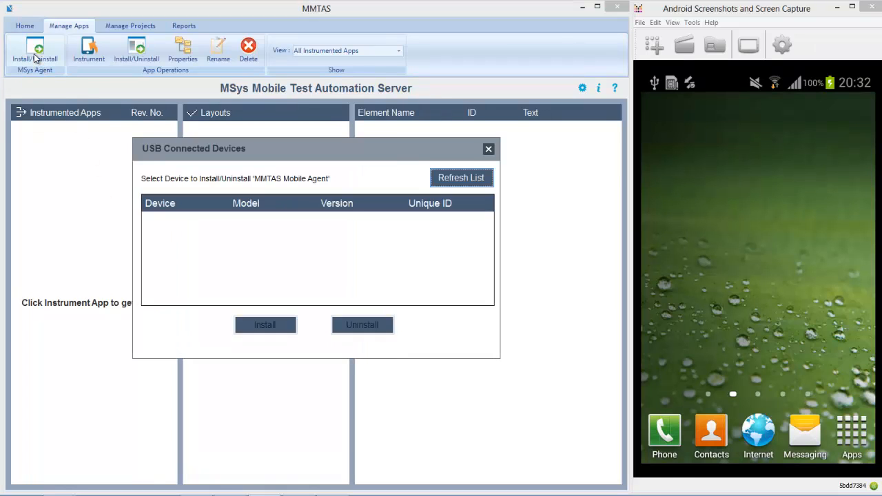
mouse_move(231, 267)
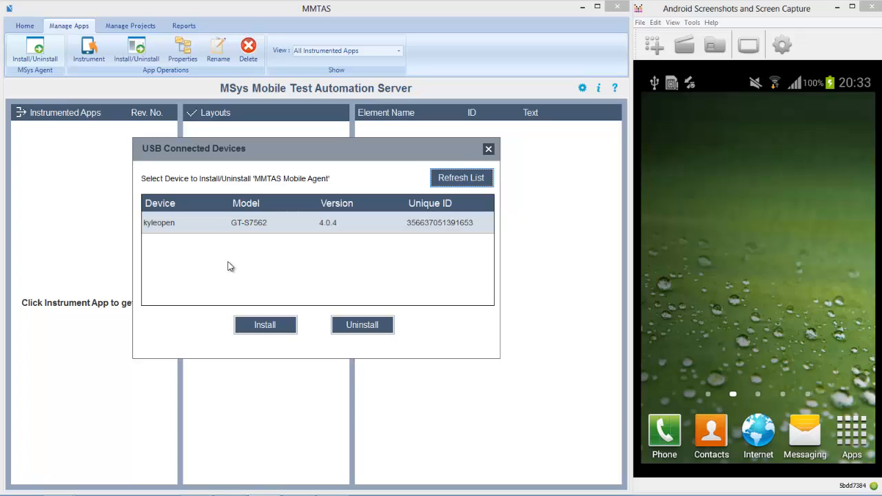
mouse_move(237, 214)
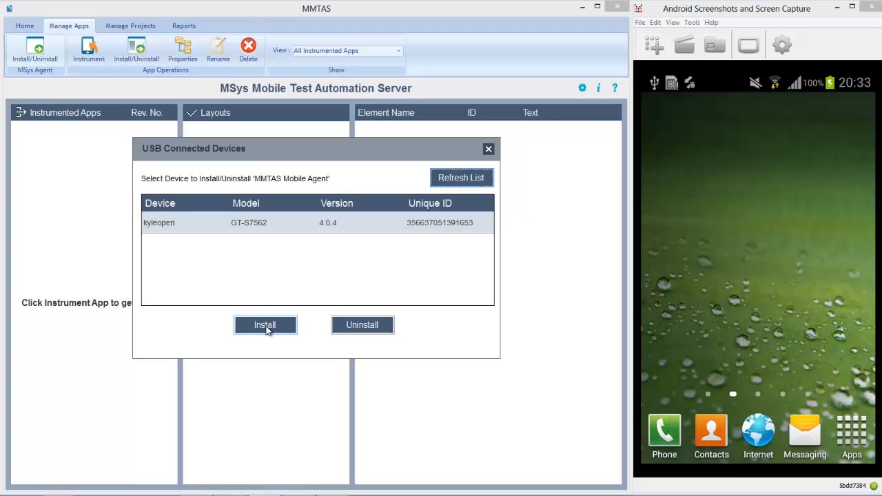
click(265, 324)
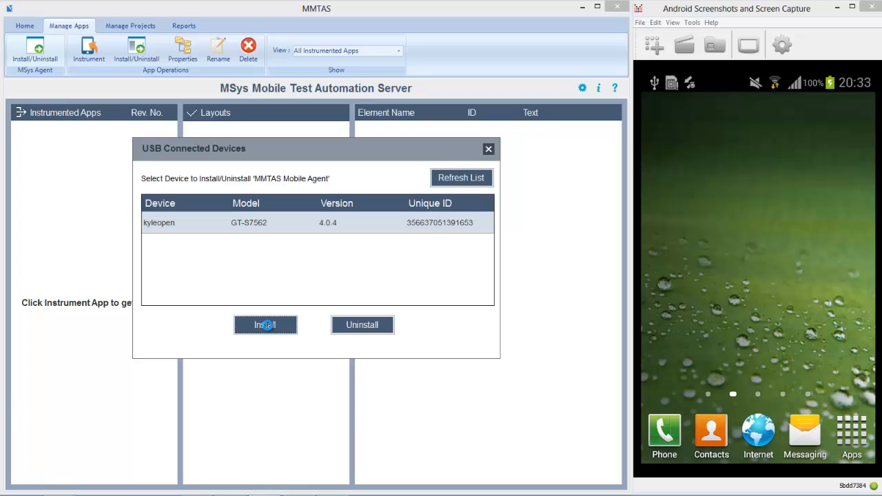
click(265, 325)
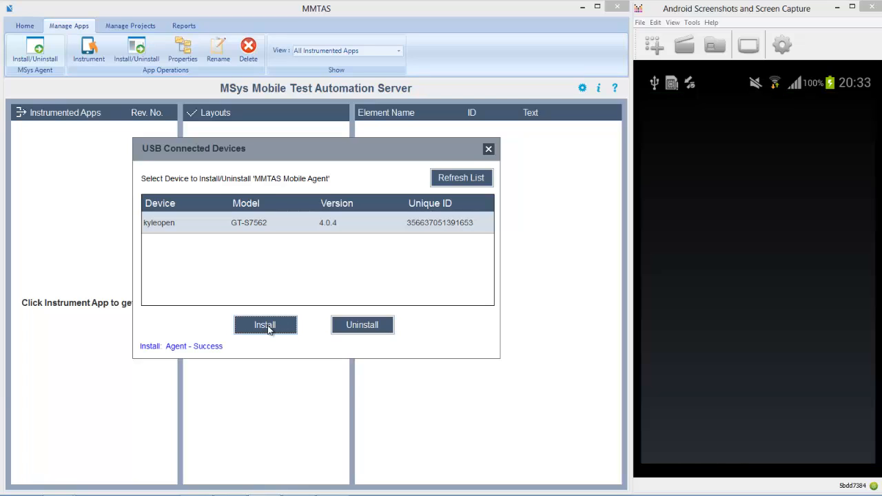
click(265, 324)
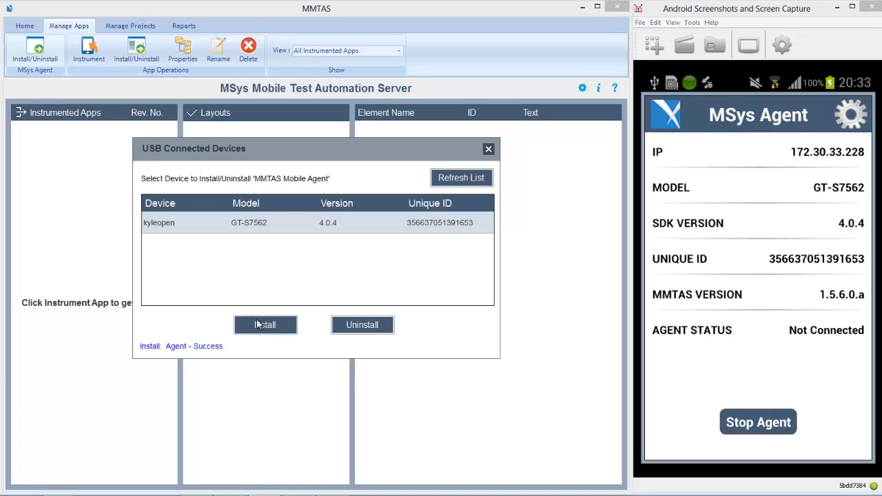
click(488, 149)
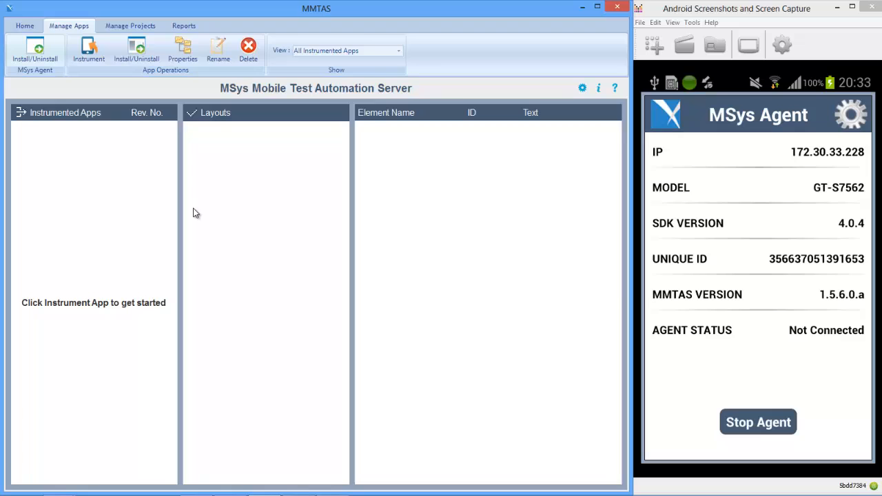
mouse_move(191, 210)
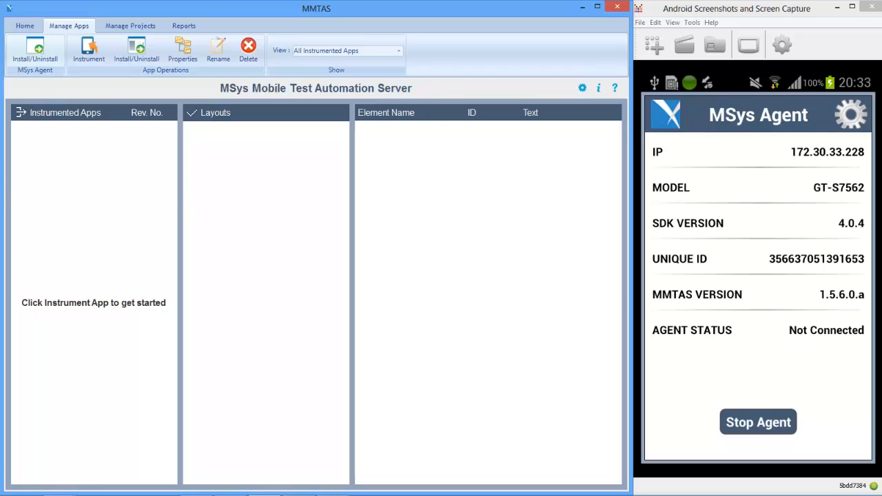
Step: Instrument MSysAutomationTestApp.apk from the Desktop Demo folder
click(88, 48)
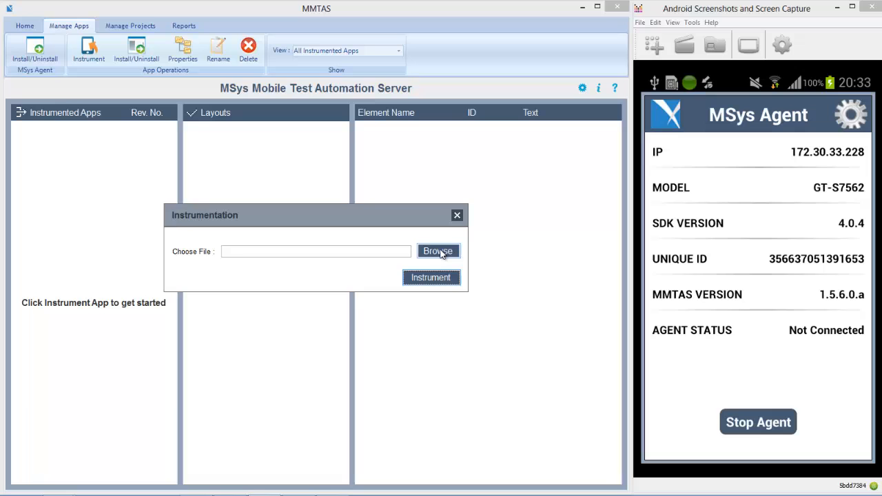
click(438, 251)
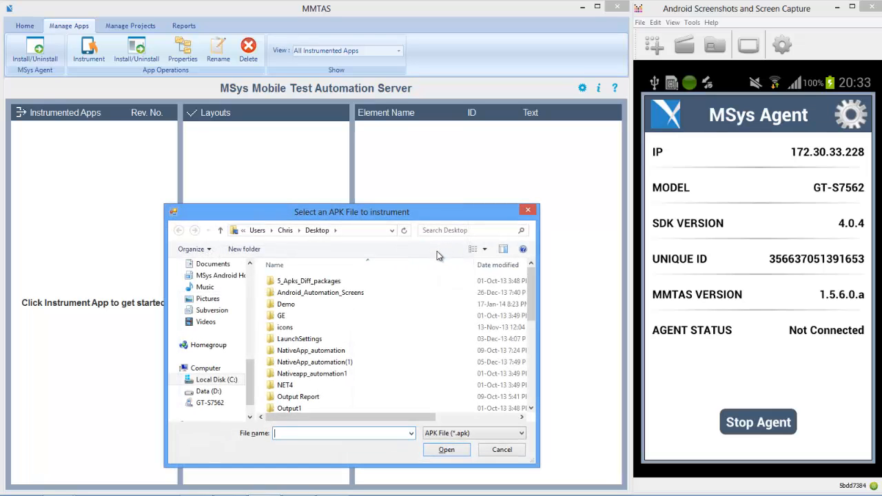
double_click(285, 304)
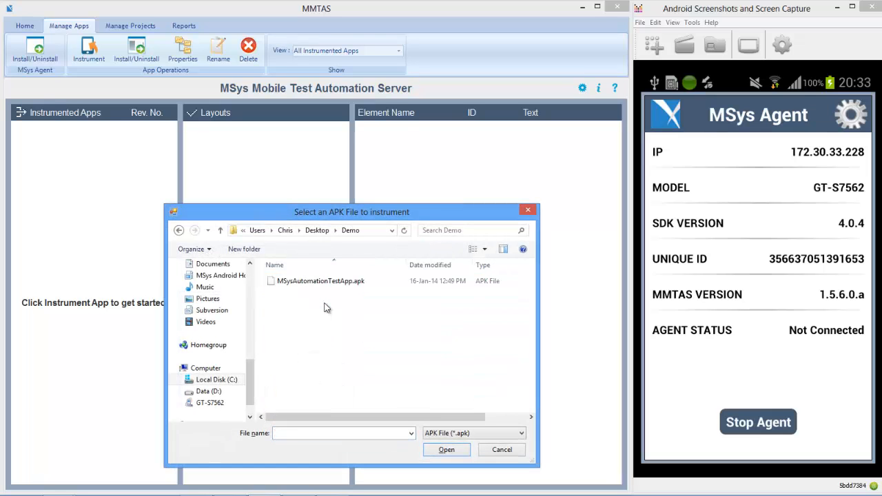
double_click(321, 281)
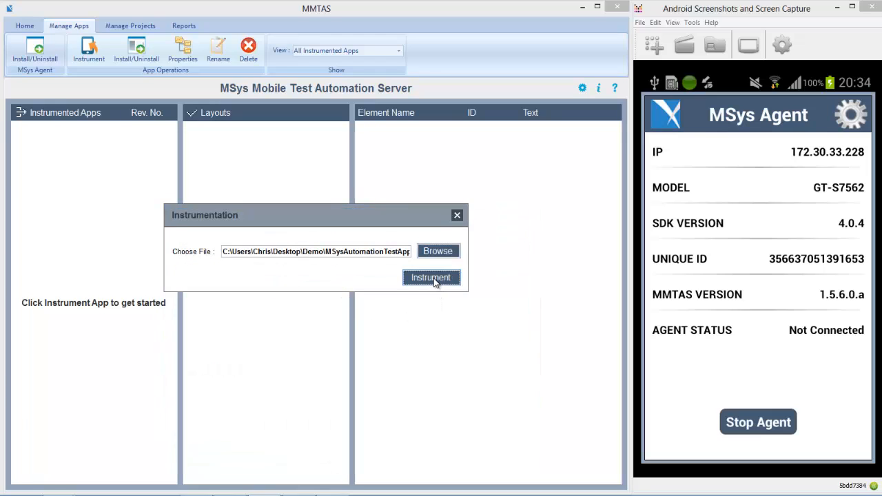
click(431, 277)
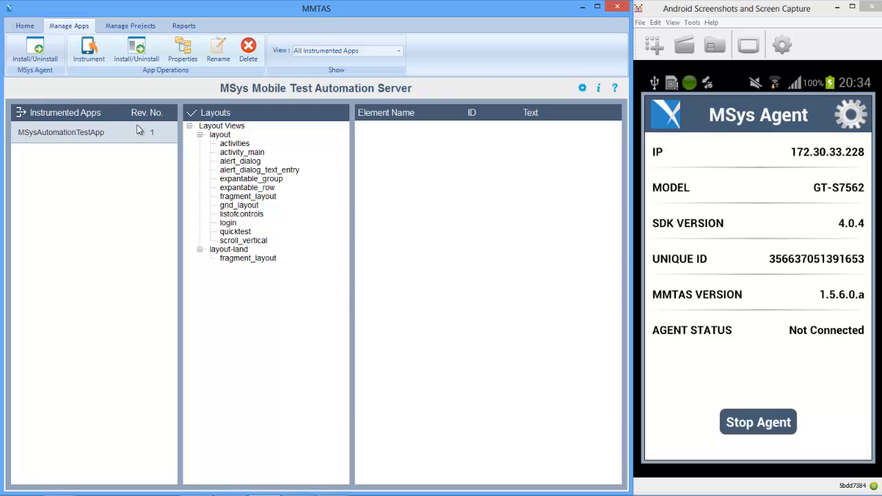
mouse_move(131, 145)
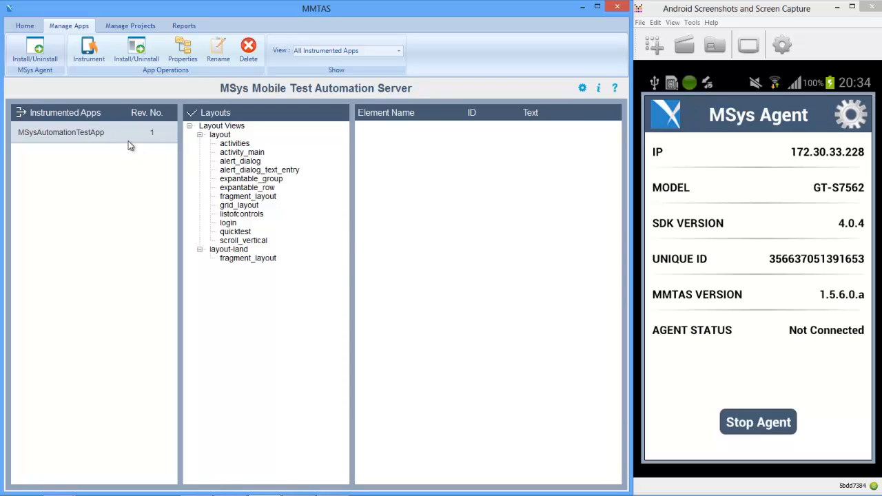
Step: Browse the activities, expantable_row, listofcontrols, scroll_vertical and fragment_layout element trees
click(234, 144)
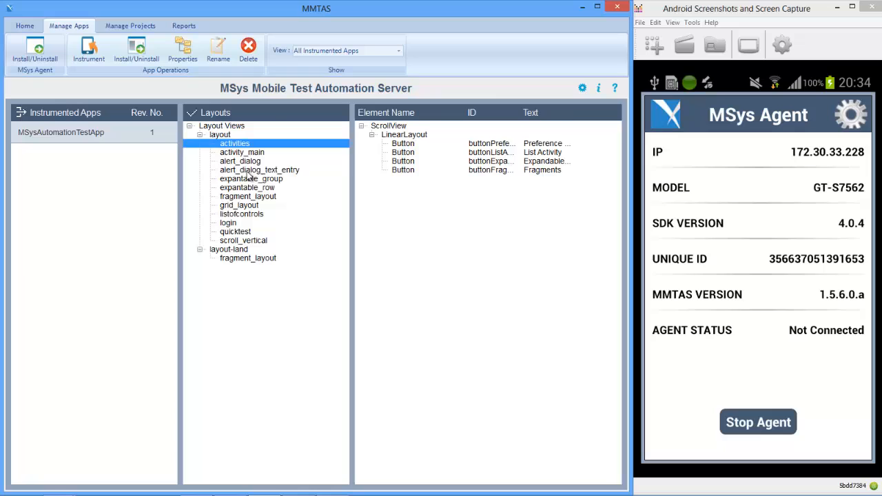
click(246, 187)
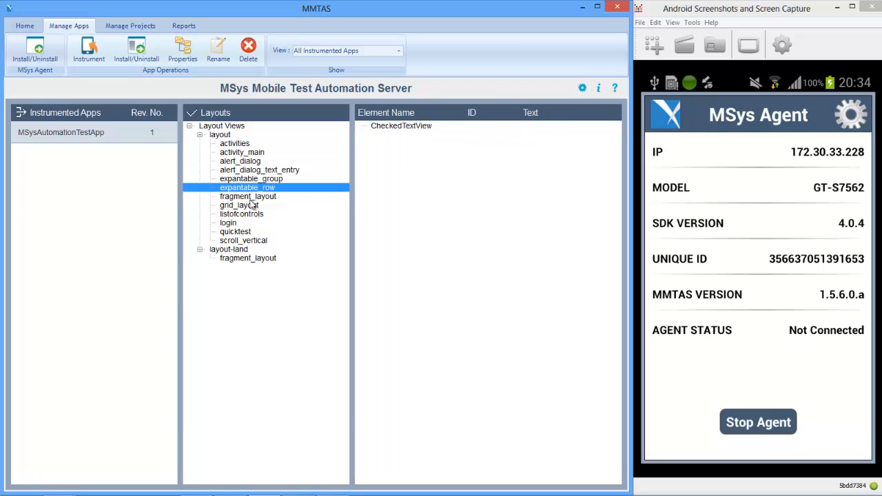
click(241, 213)
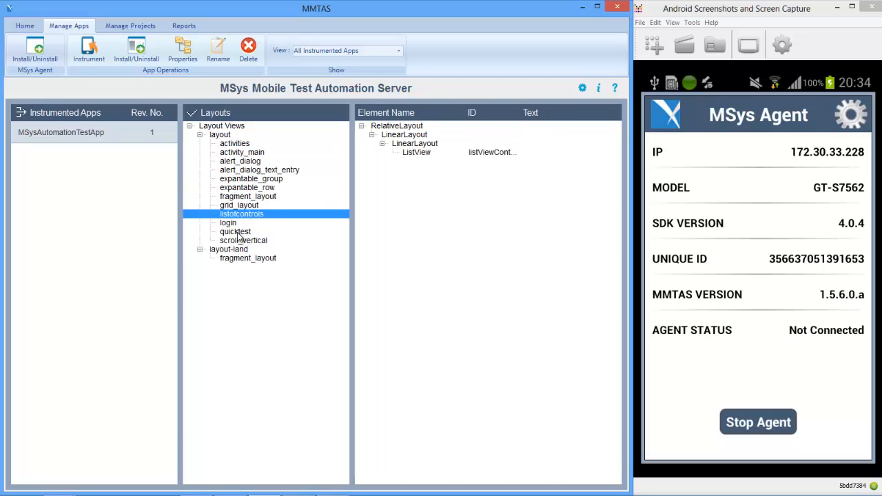
click(243, 239)
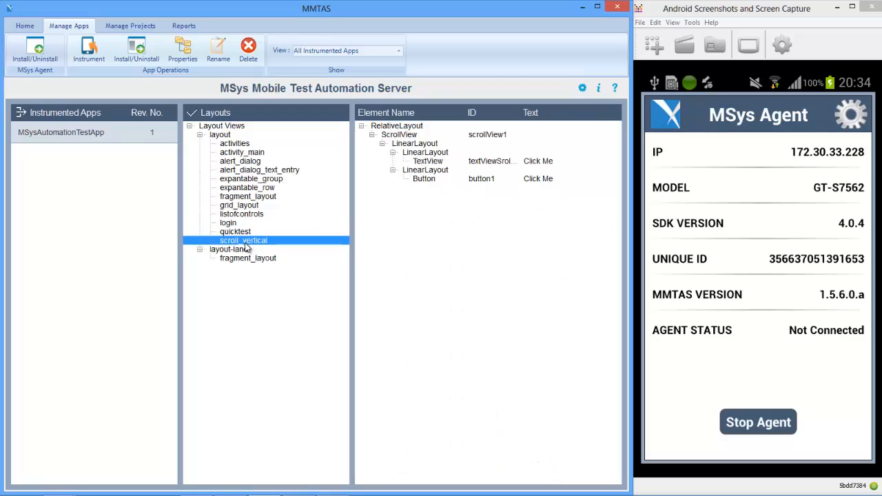
click(247, 258)
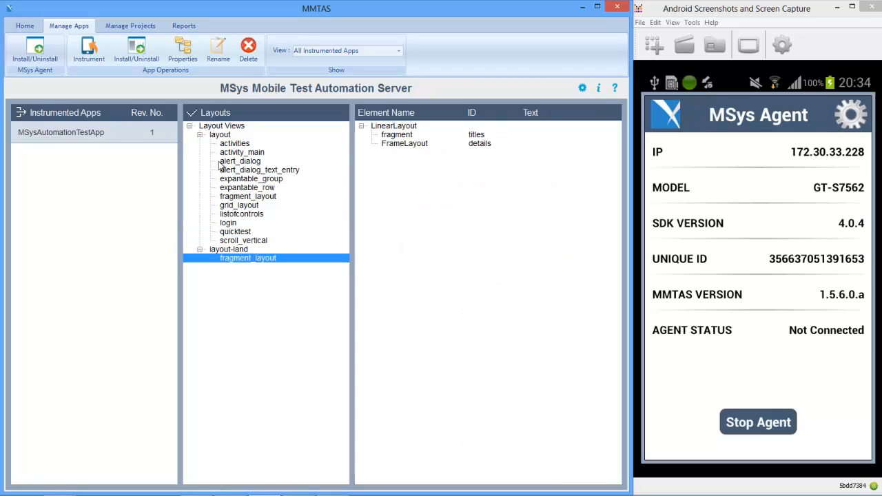
click(240, 161)
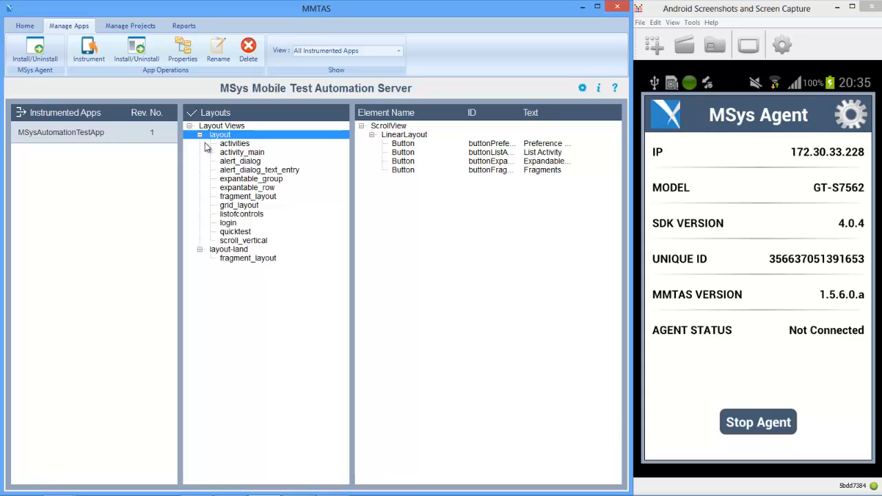
mouse_move(226, 157)
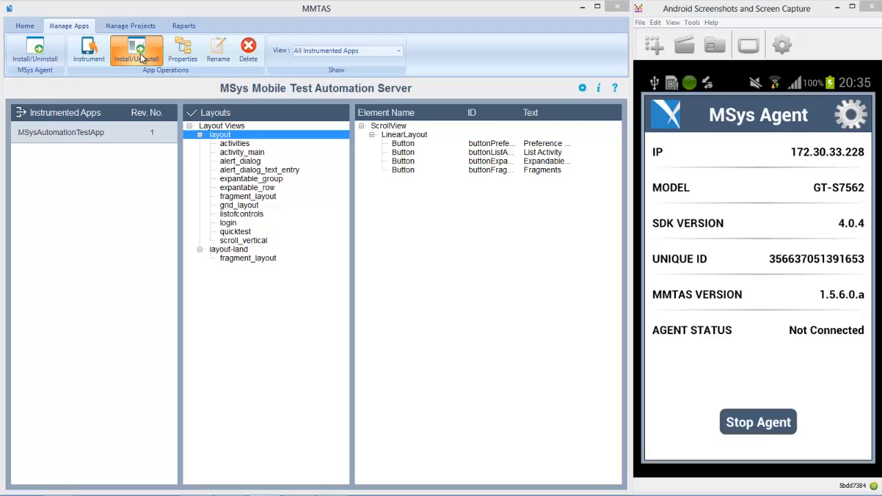
Step: Install MSysAutomationTestApp on the connected phone, then return to the Home view
click(136, 50)
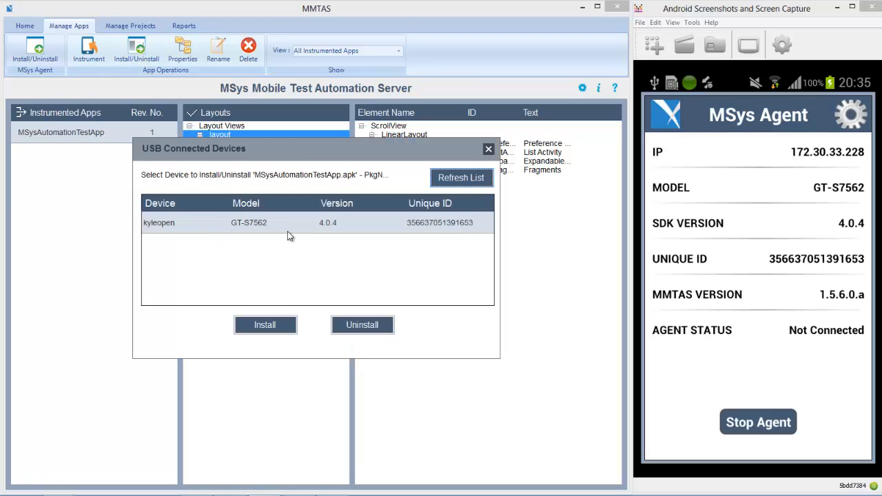
mouse_move(326, 297)
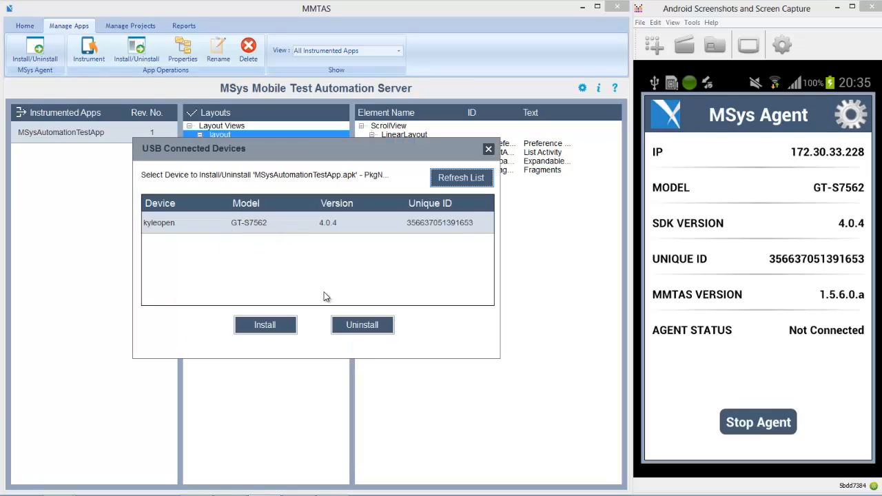
click(265, 324)
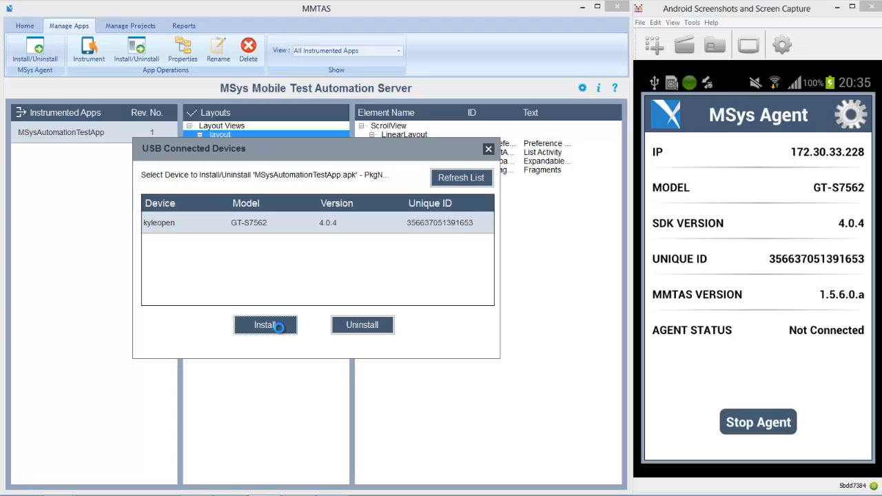
click(266, 324)
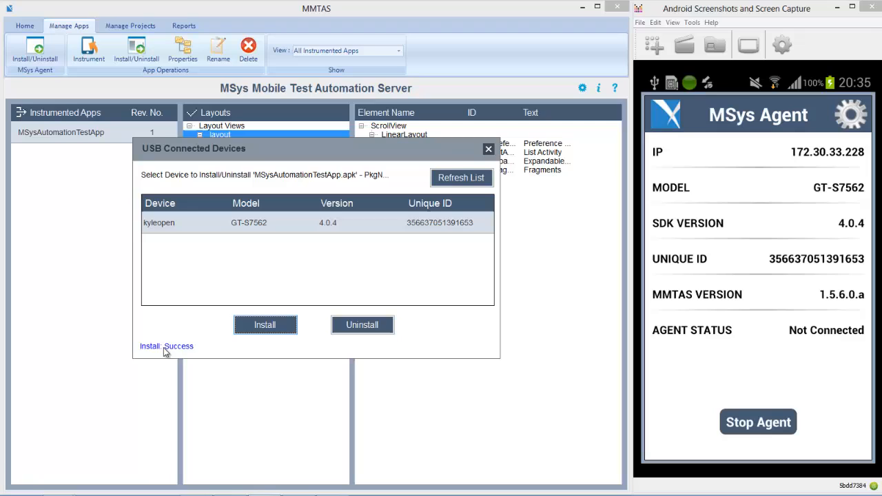
mouse_move(189, 356)
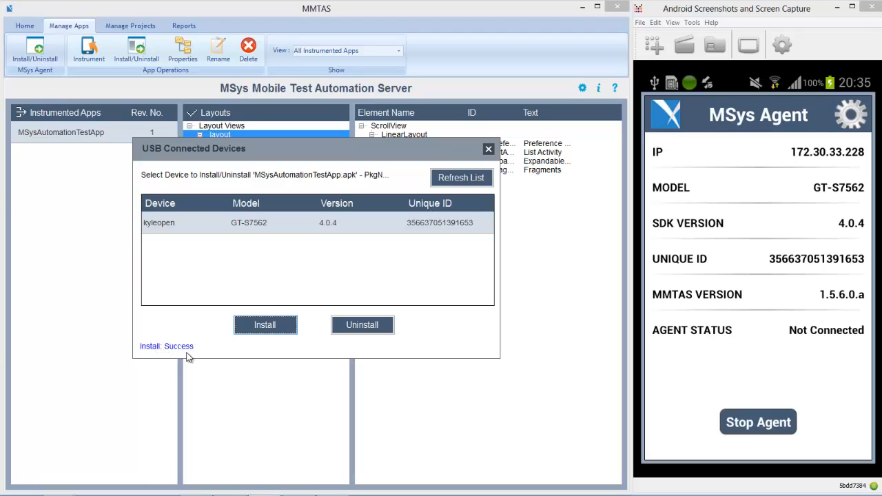
mouse_move(416, 192)
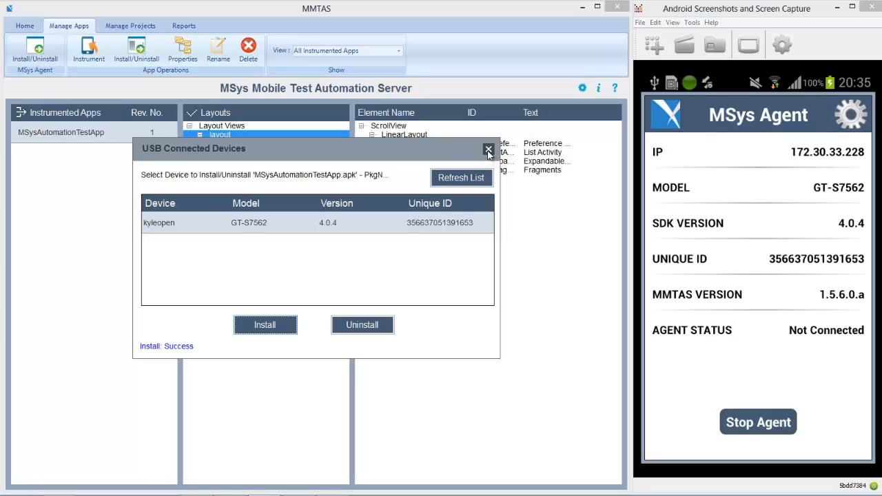
click(488, 150)
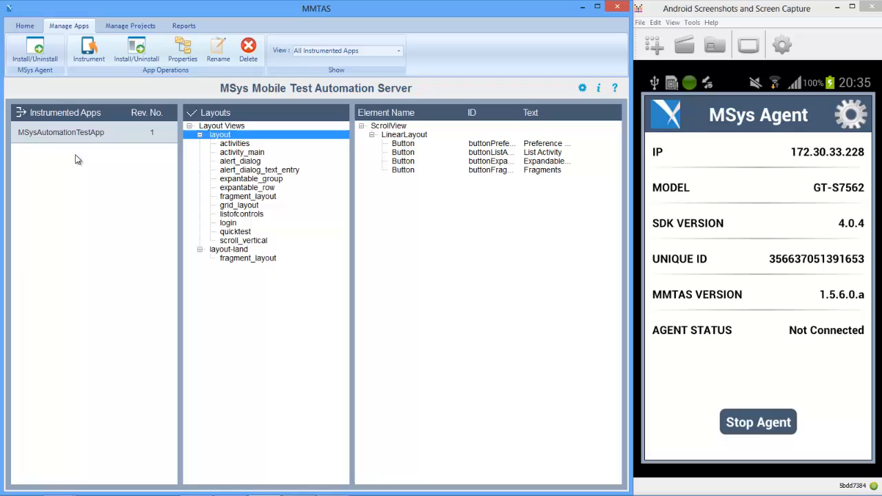
click(24, 26)
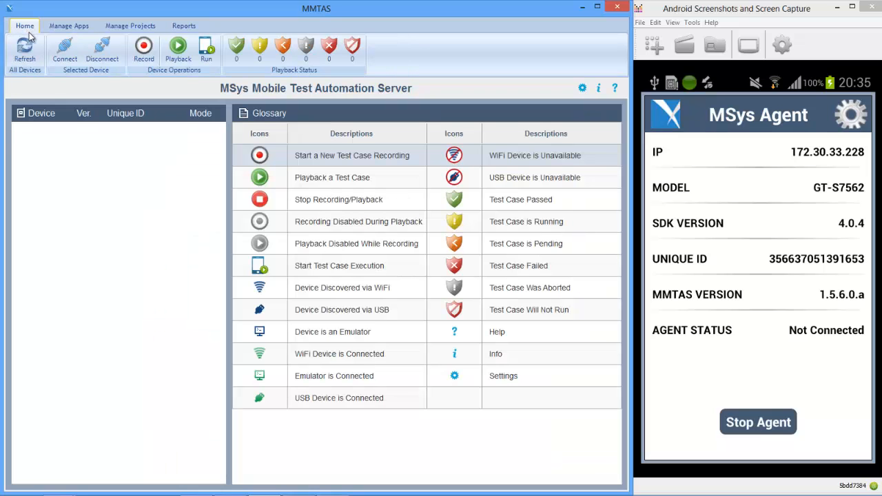
Step: Refresh the device list and connect the USB GT-S7562 phone
click(24, 52)
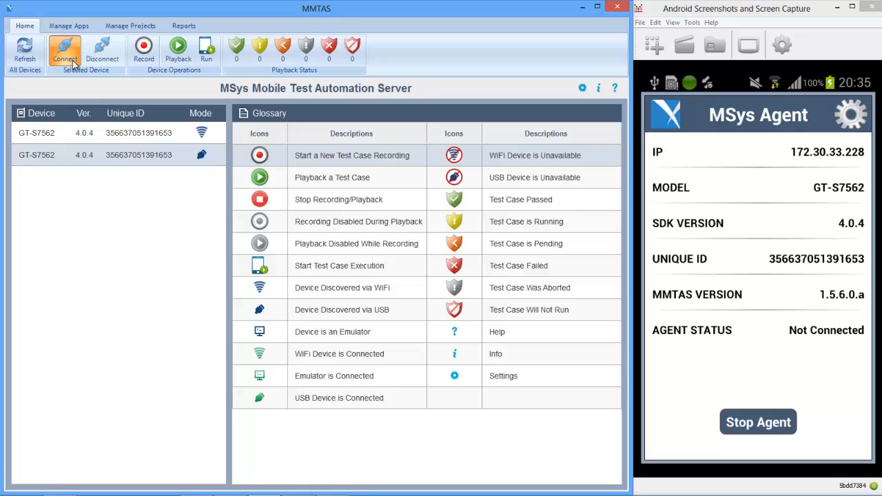
mouse_move(78, 94)
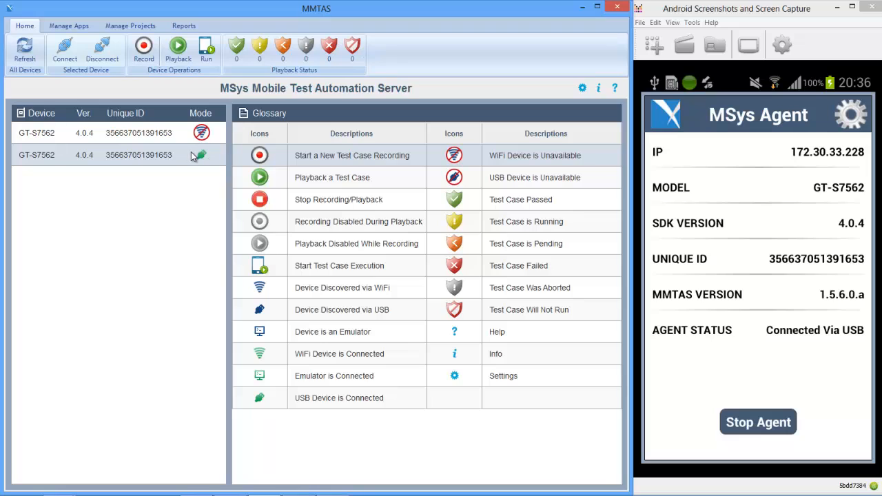
mouse_move(558, 334)
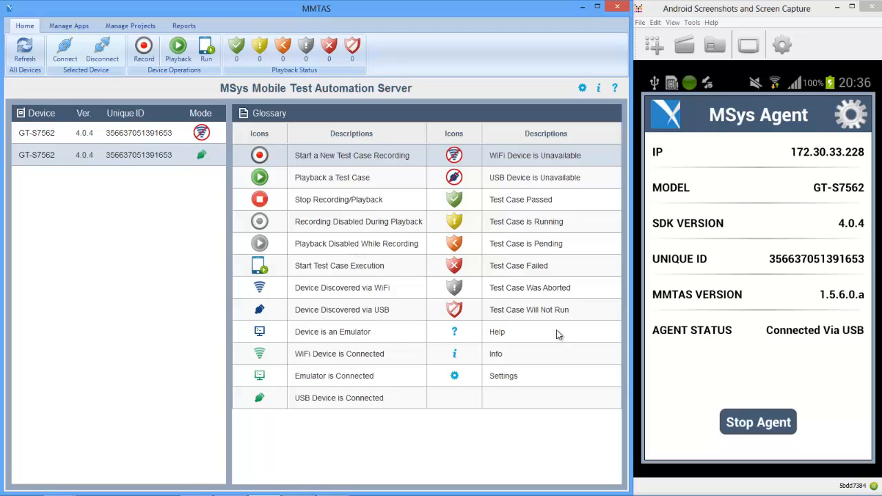
mouse_move(827, 348)
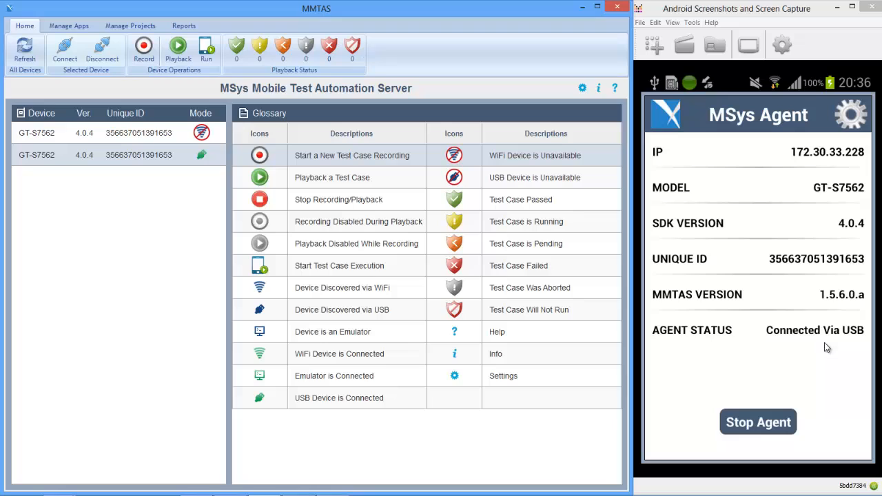
mouse_move(832, 349)
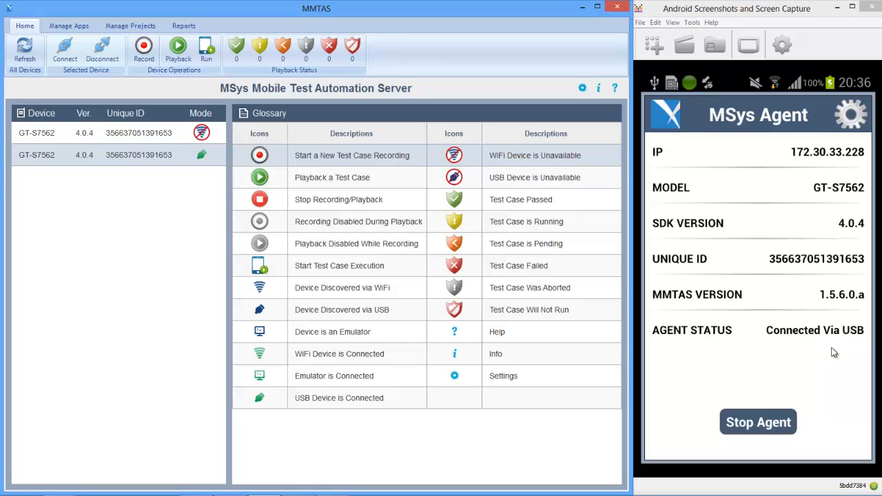
mouse_move(513, 323)
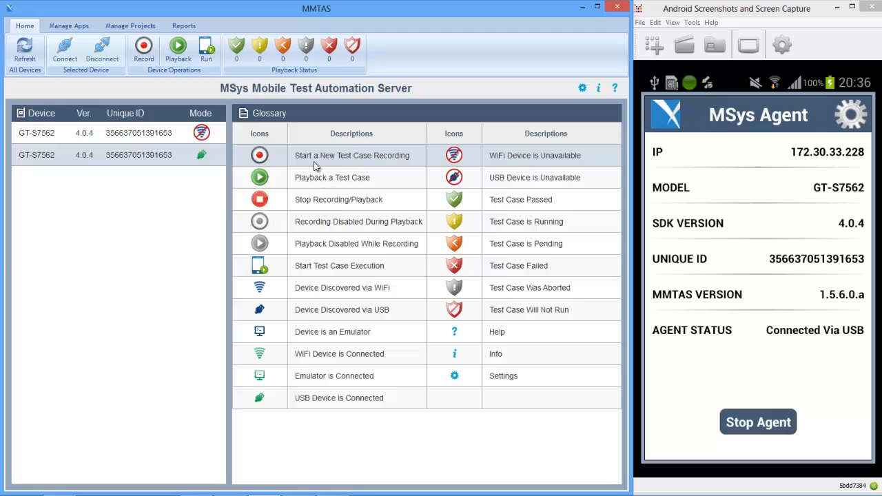
mouse_move(281, 267)
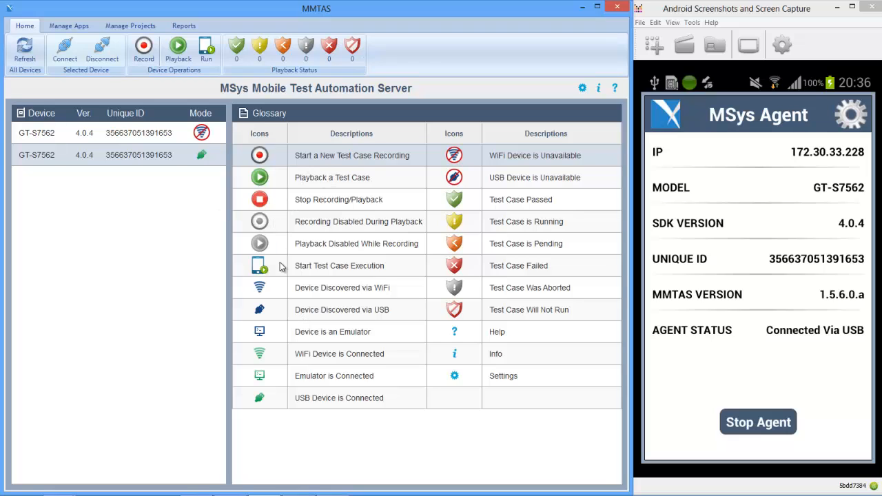
mouse_move(474, 208)
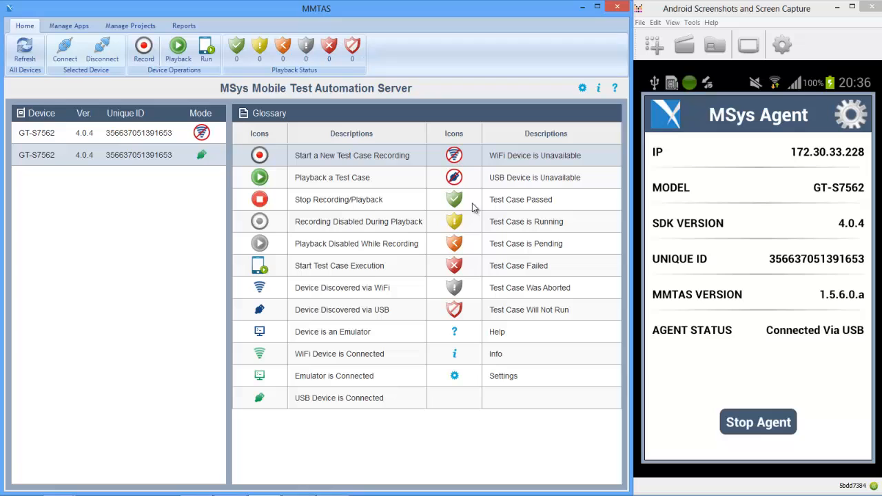
mouse_move(268, 375)
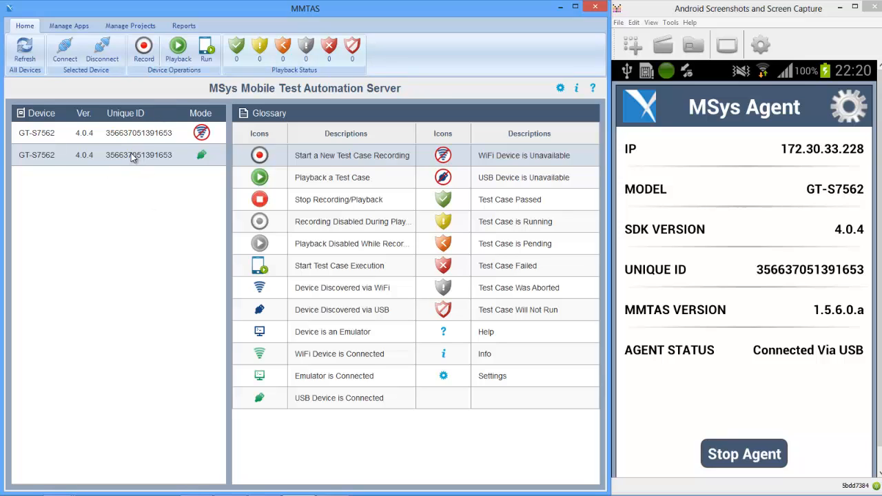
mouse_move(116, 97)
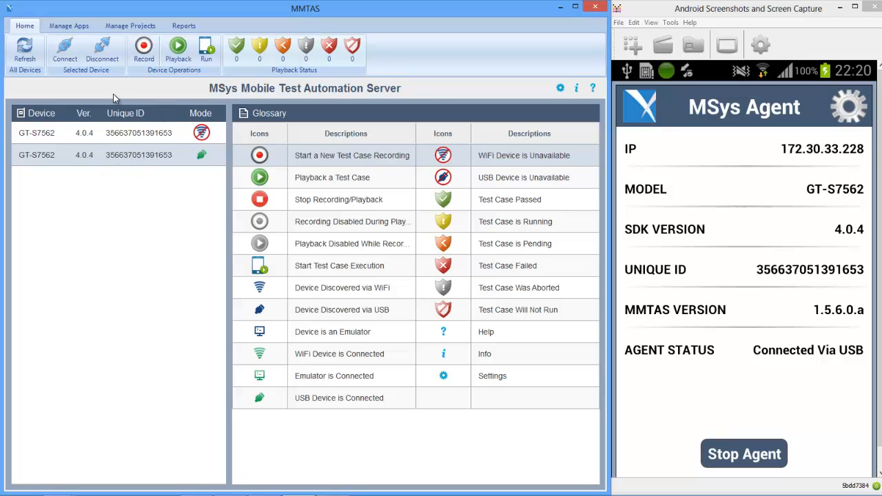
click(144, 47)
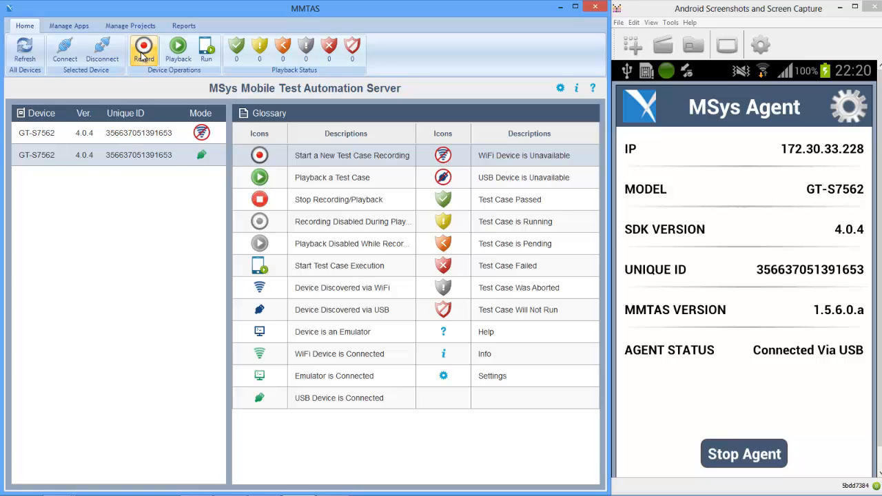
Step: Record a 39-step test of MSysAutomationTestApp on the phone, then stop recording
click(143, 49)
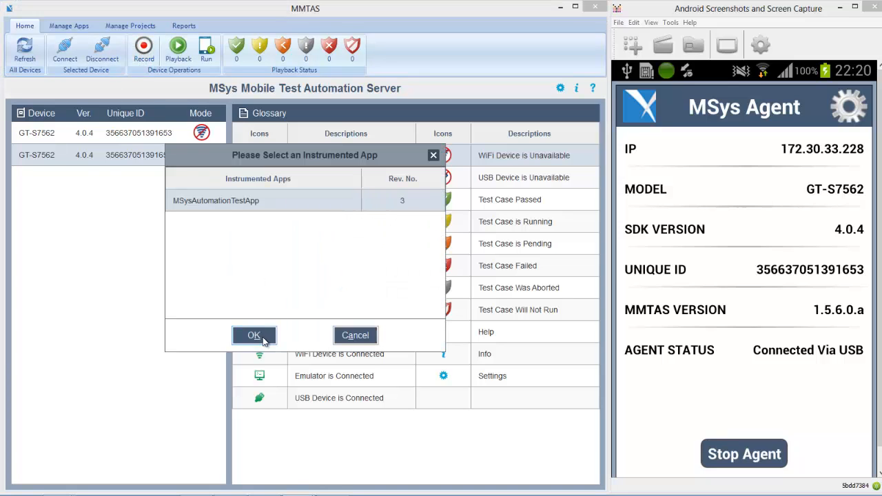
click(254, 335)
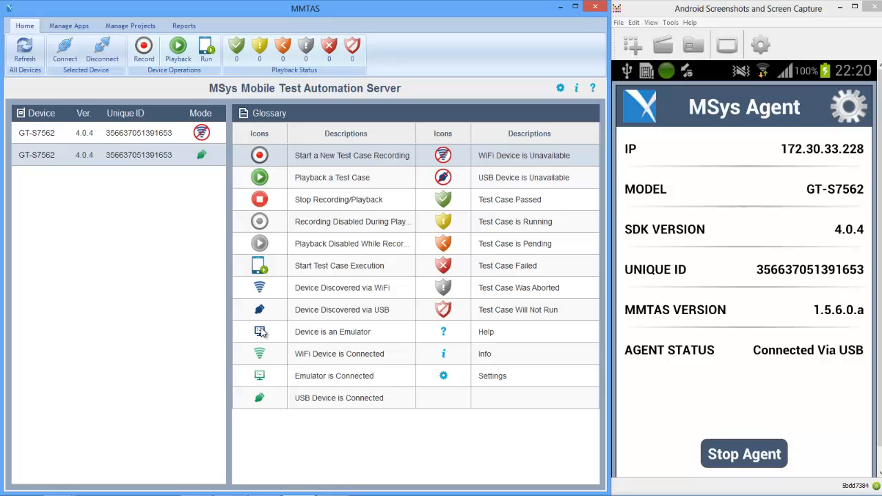
click(144, 48)
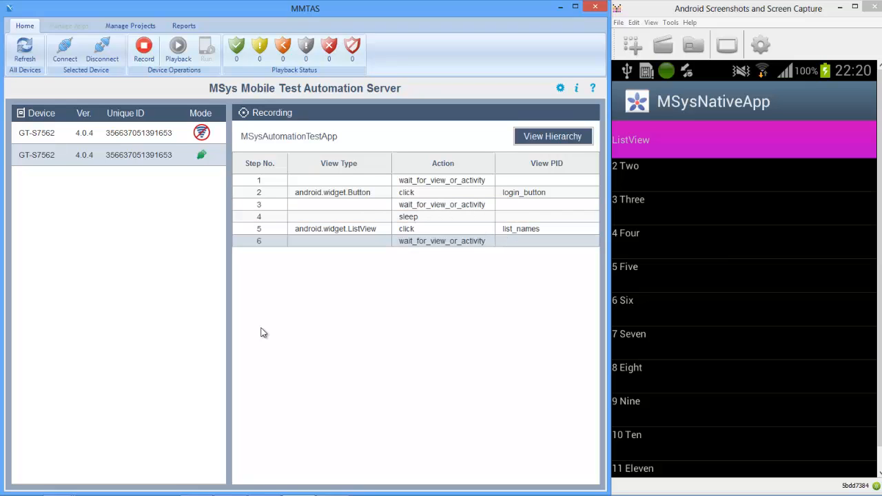
click(624, 164)
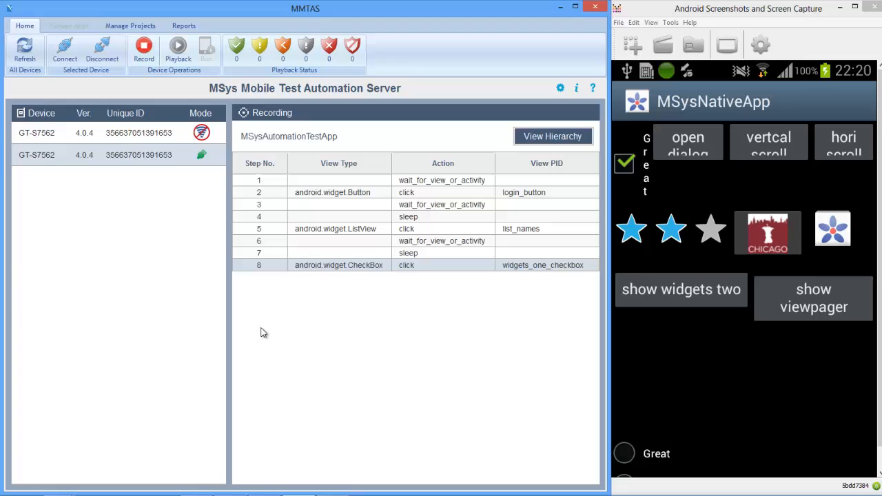
click(711, 229)
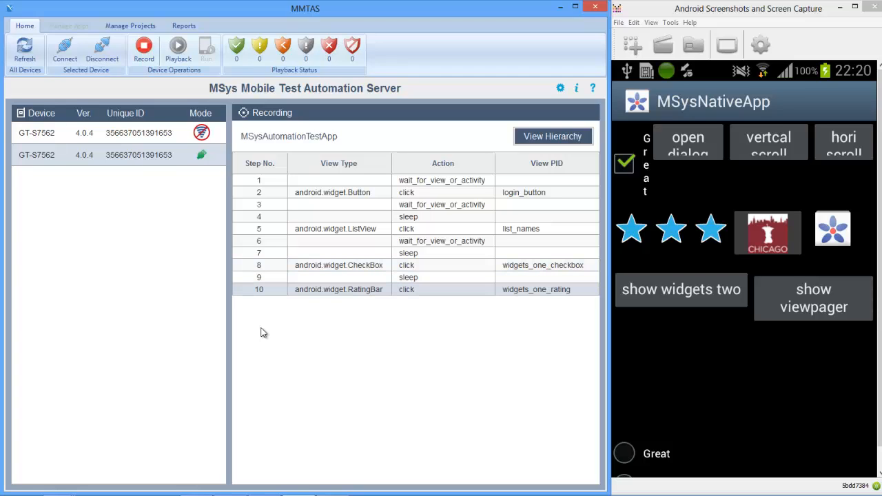
click(632, 228)
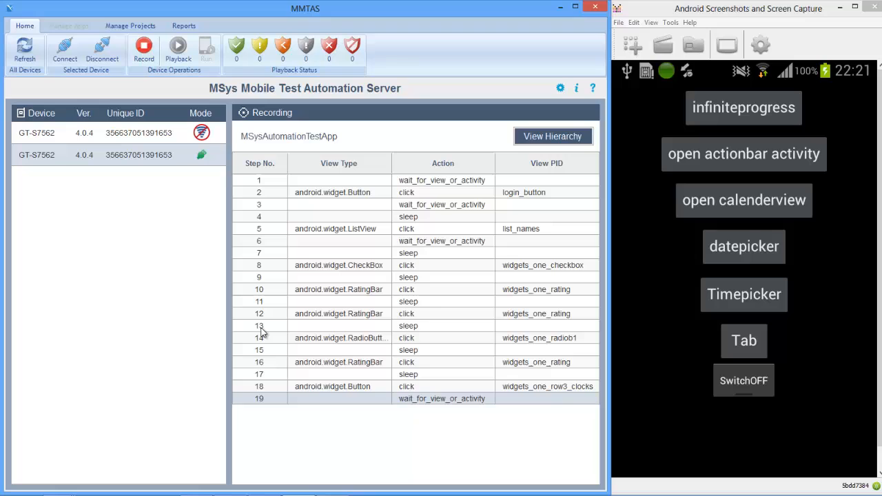
click(744, 380)
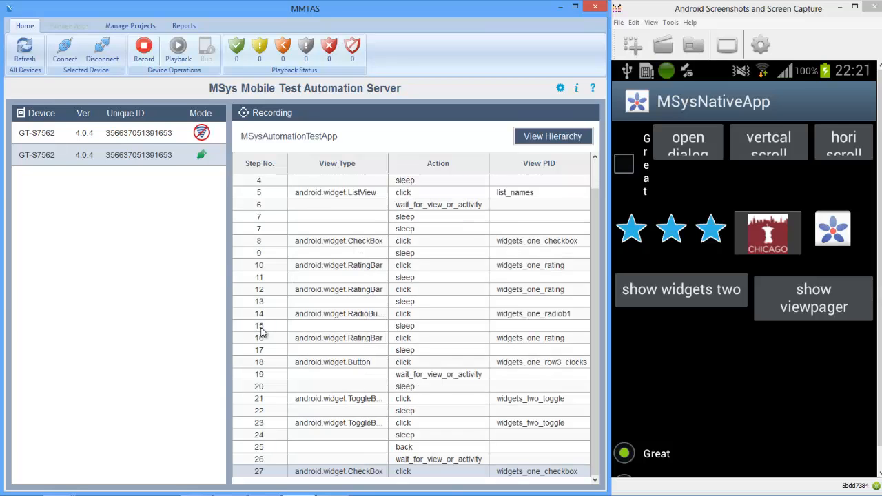
scroll(down, 3)
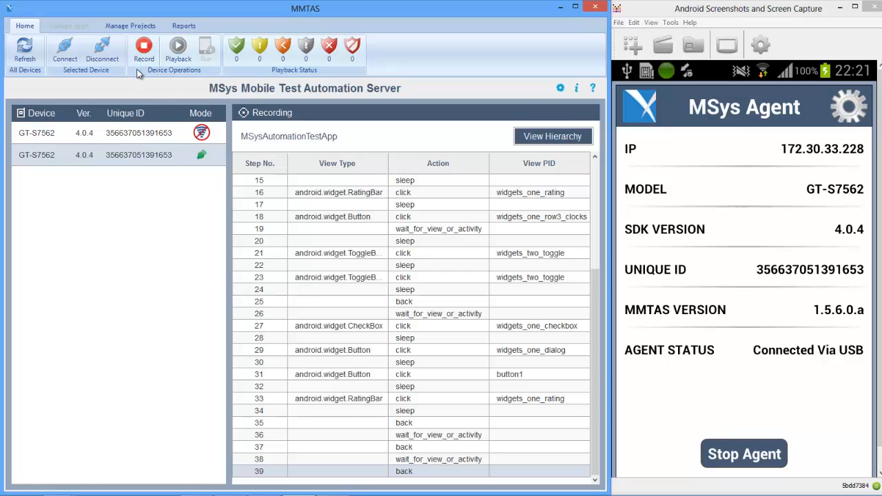
click(144, 47)
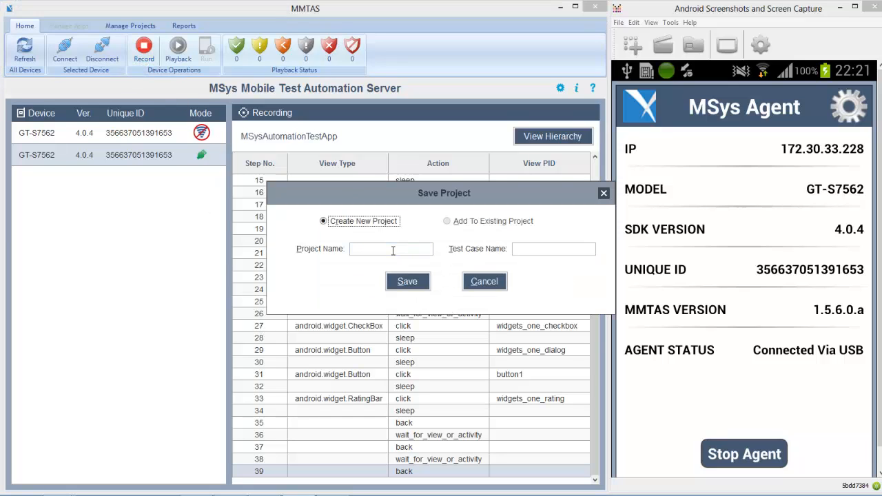
Step: Save the recording as 'Test Case 1' in a new project named 'Demo'
click(391, 248)
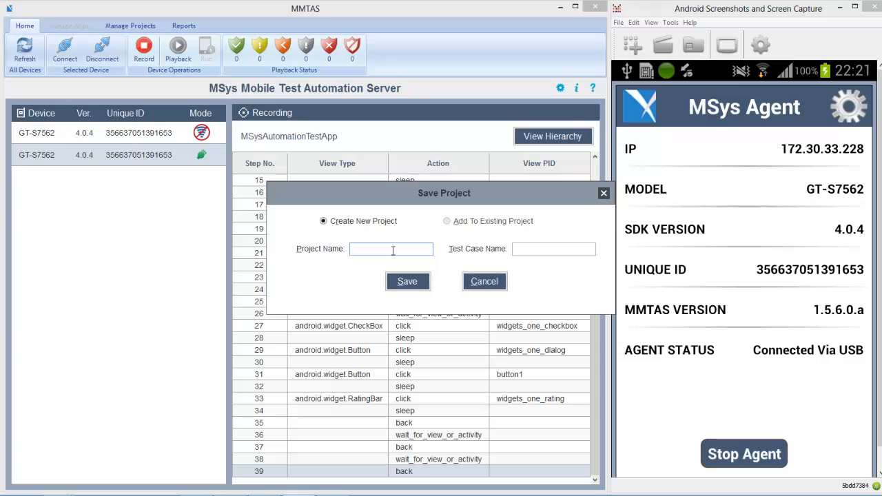
text(Demo)
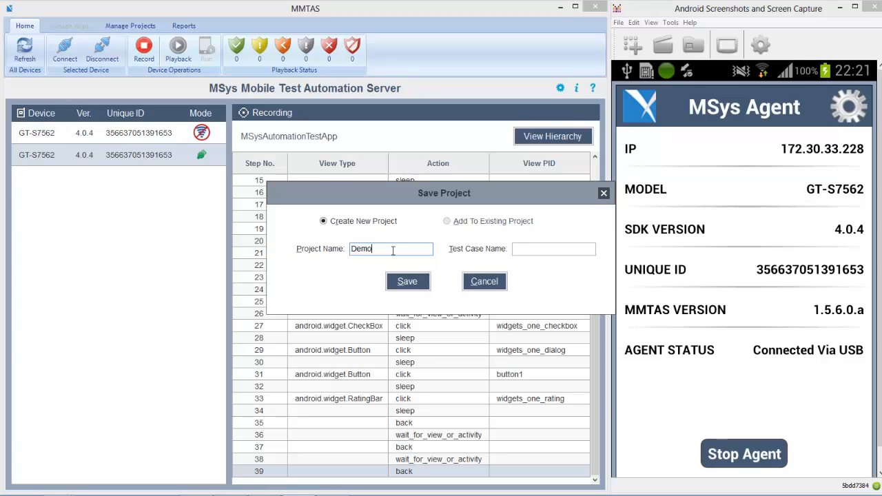
text(Test Case 1)
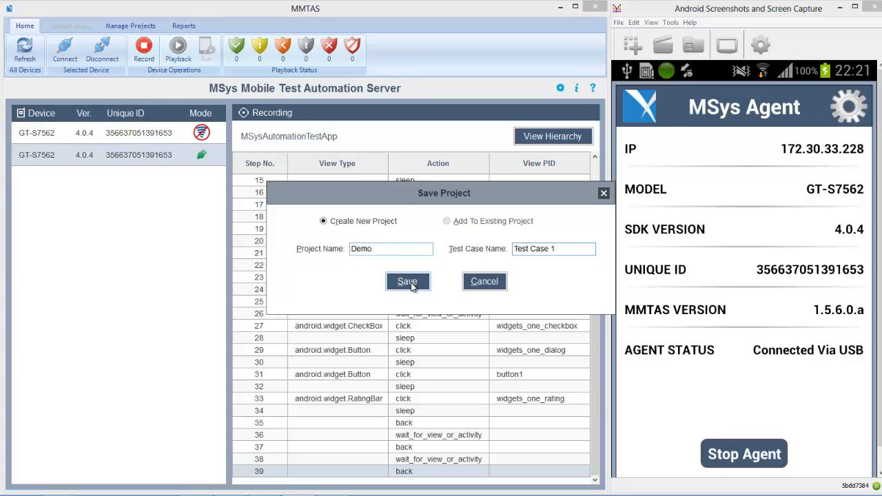
click(407, 281)
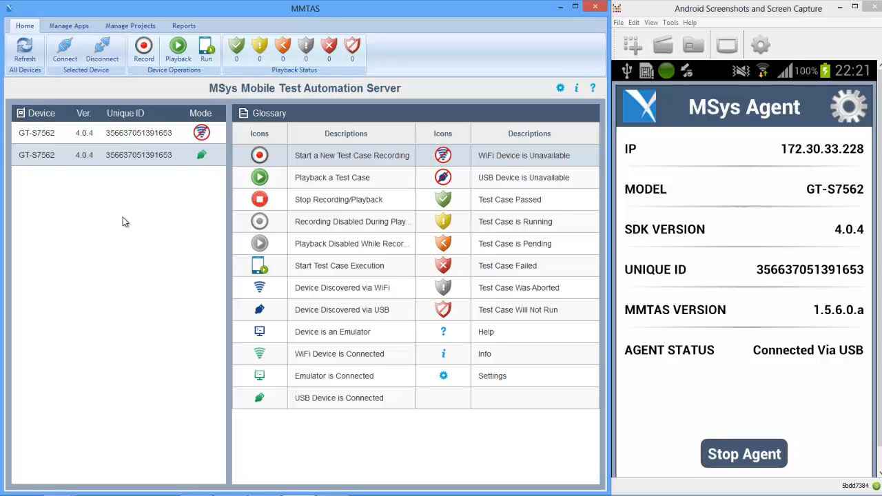
mouse_move(174, 188)
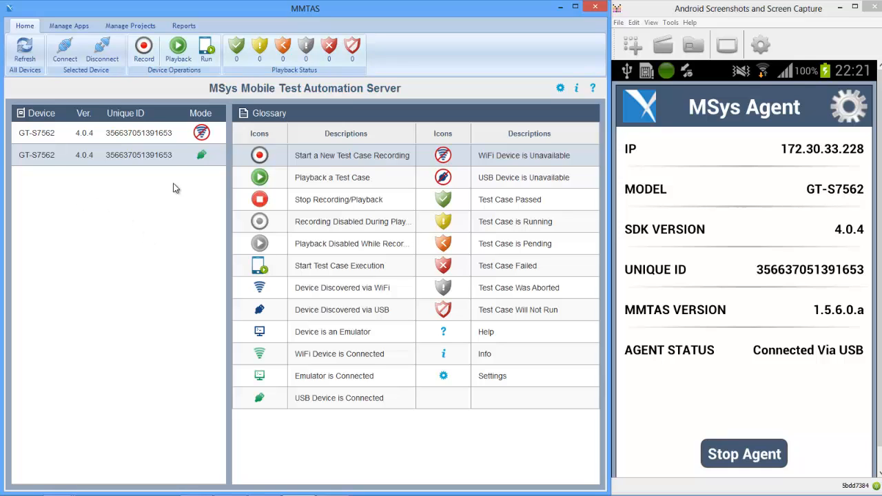
mouse_move(164, 105)
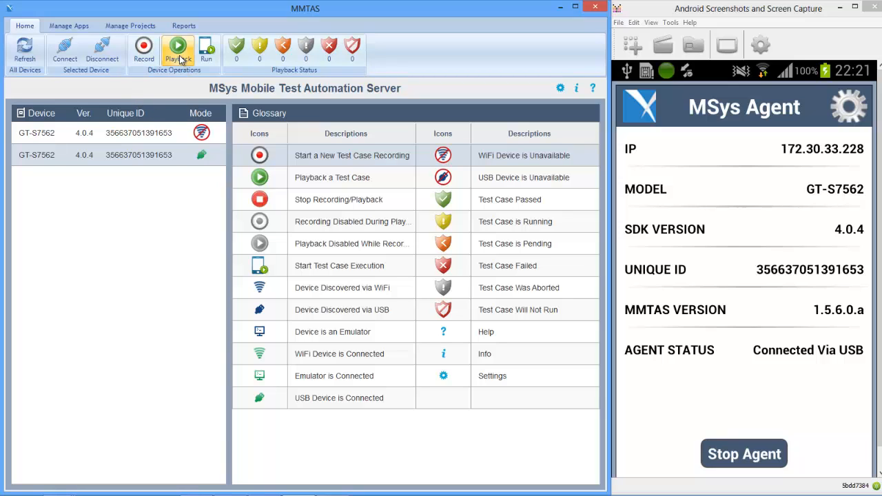
Step: Check Demo's Test Case 1 for playback with MSysAutomationTestApp
click(177, 48)
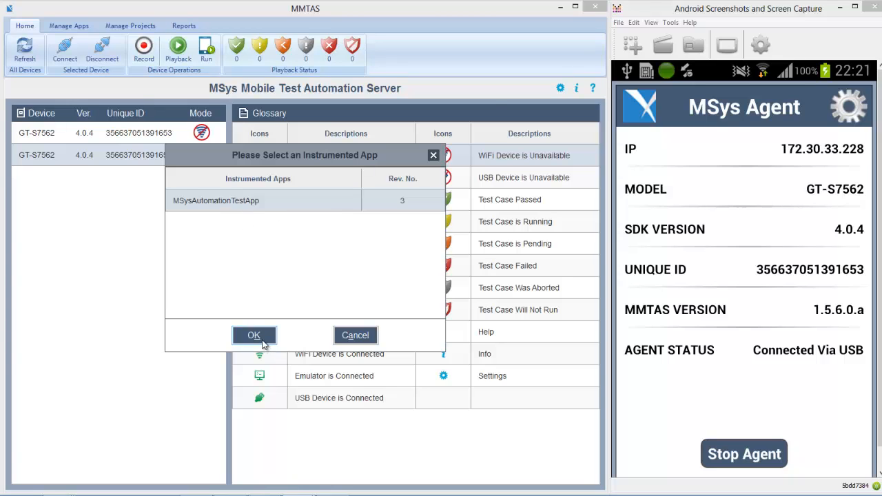
click(254, 335)
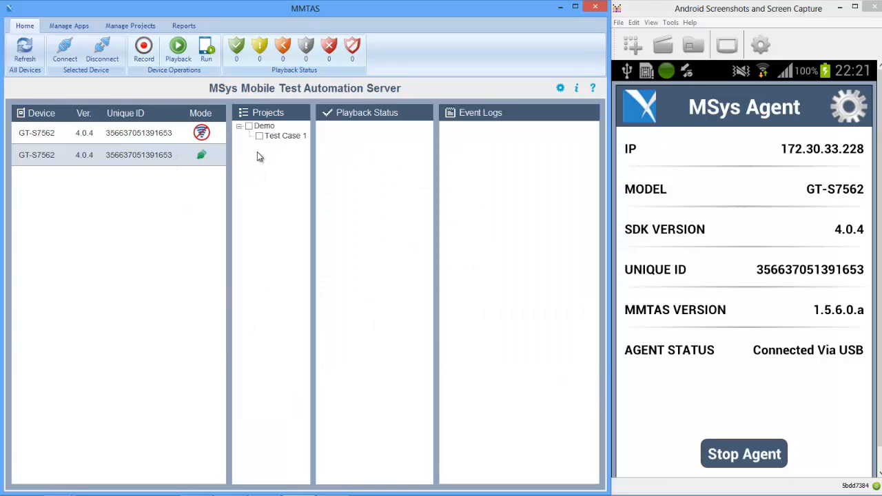
click(249, 125)
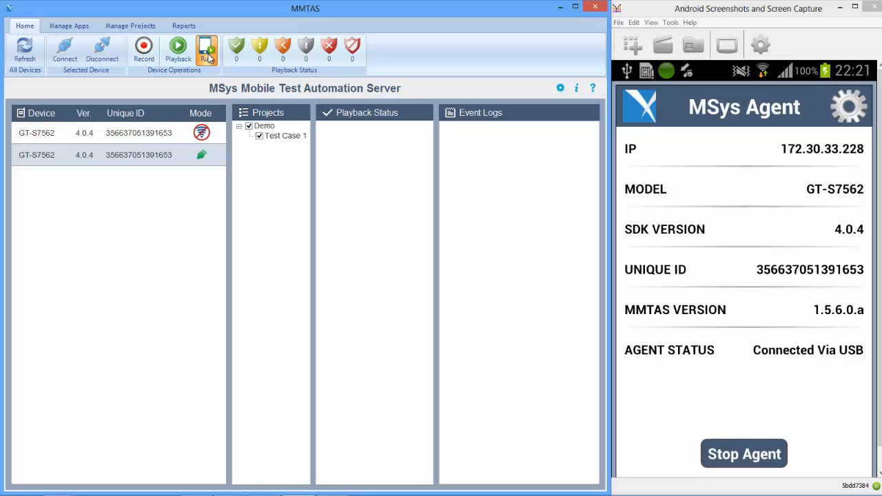
Step: Run the checked Demo Test Case 1 on the GT-S7562 phone
click(206, 48)
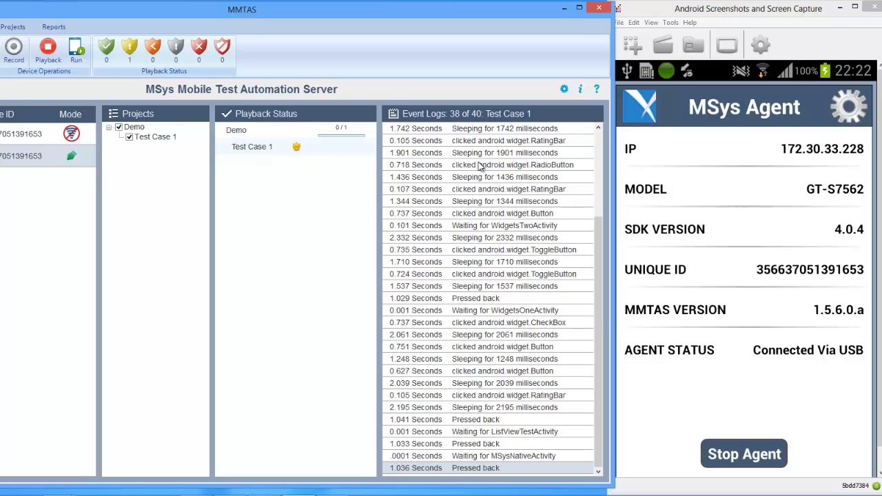
mouse_move(333, 212)
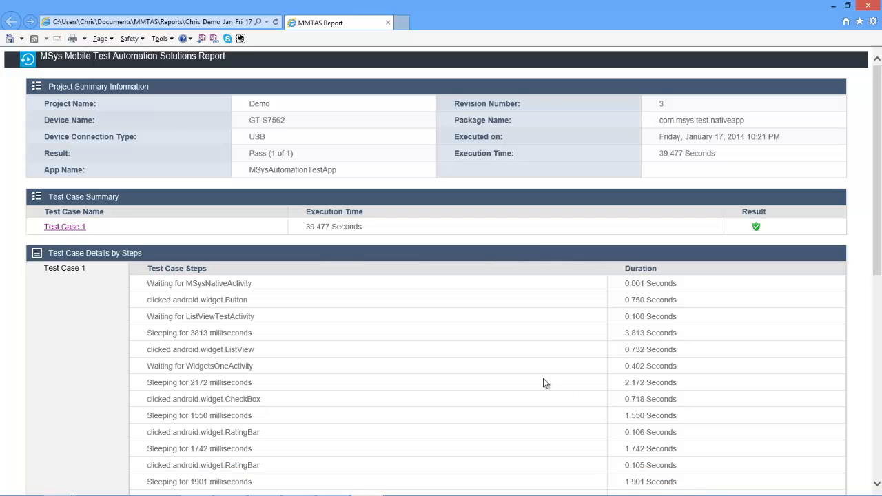
Step: Scroll the MMTAS report and select the USB connection type value
scroll(down, 3)
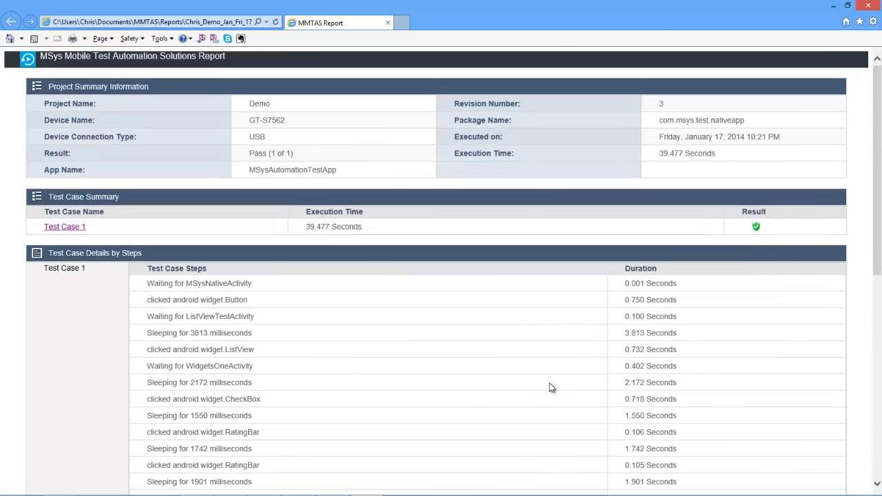
mouse_move(137, 103)
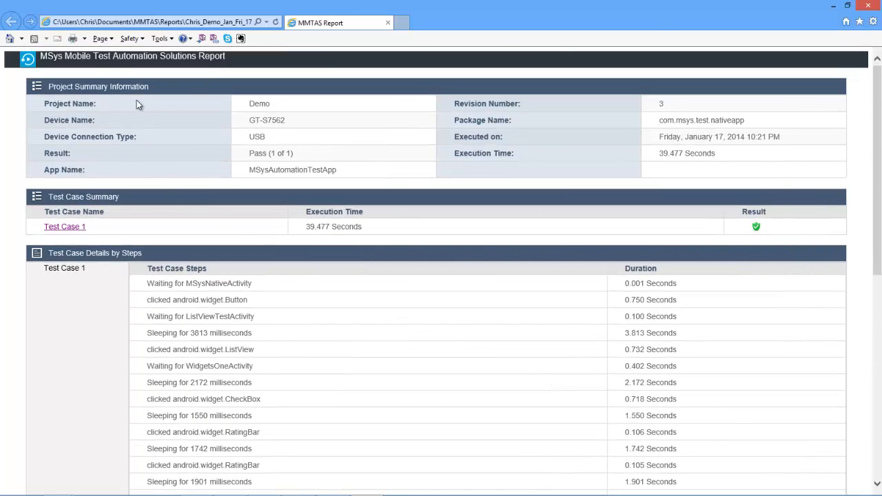
mouse_move(260, 115)
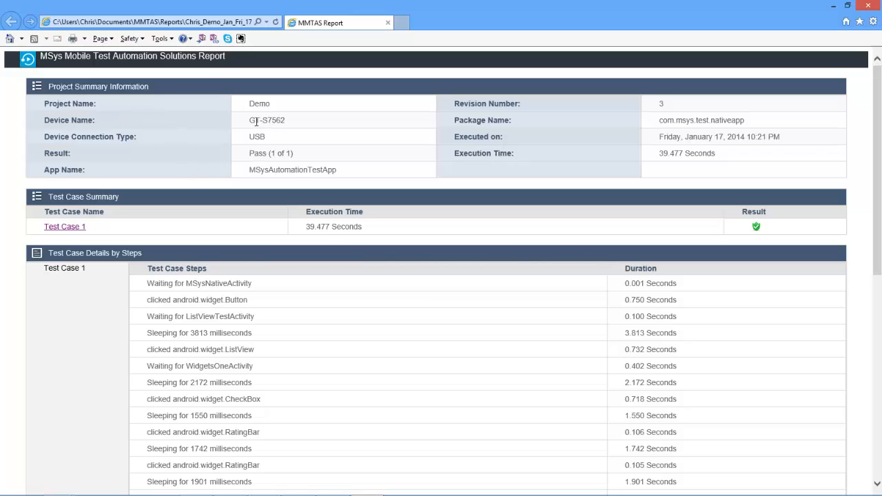
double_click(257, 136)
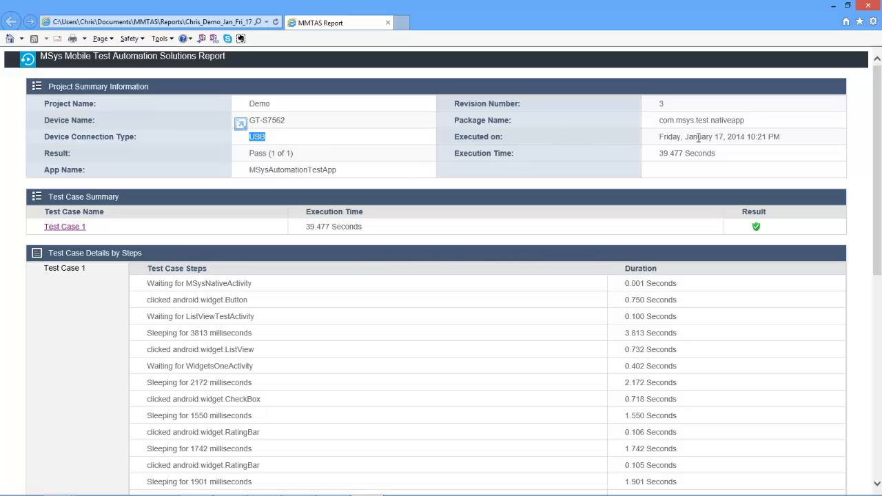
mouse_move(660, 159)
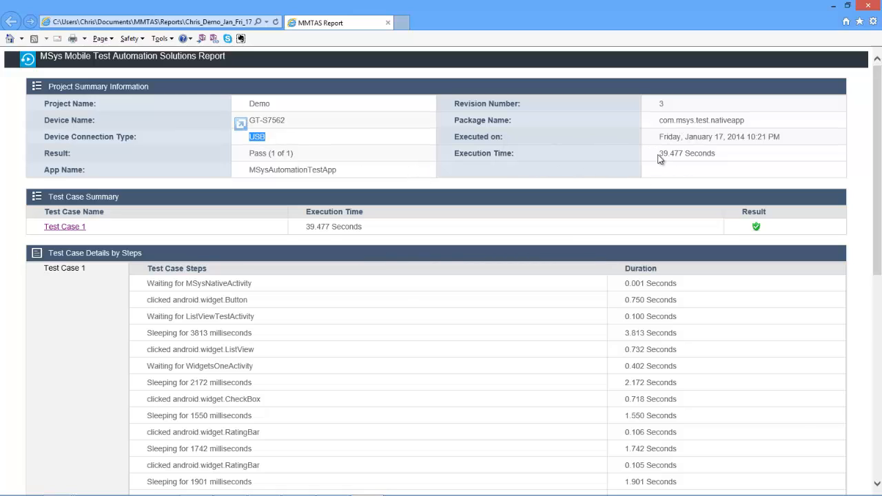
mouse_move(597, 109)
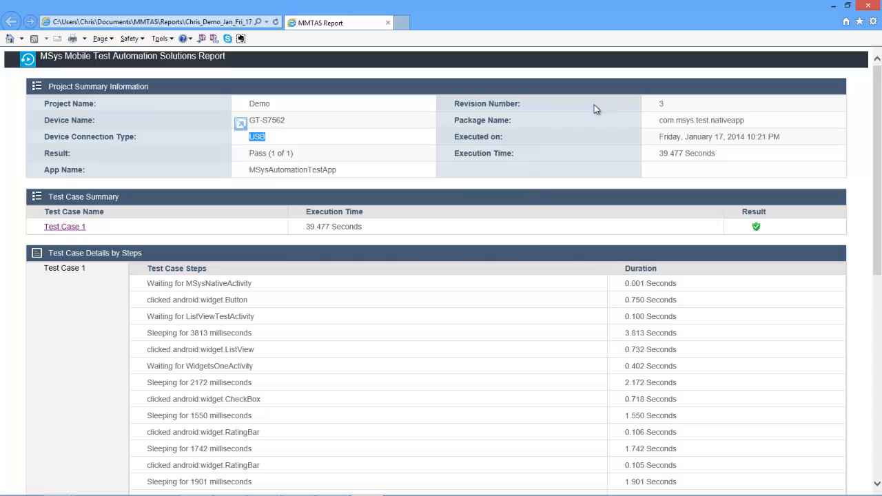
mouse_move(860, 19)
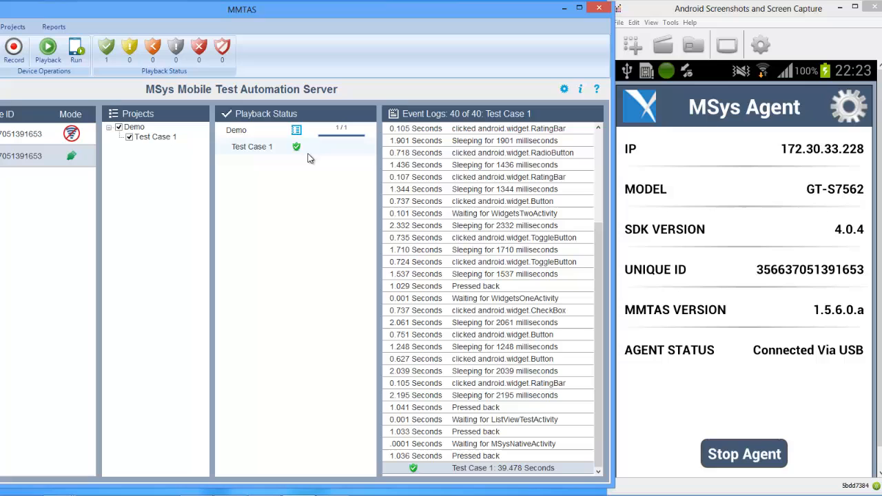
mouse_move(224, 192)
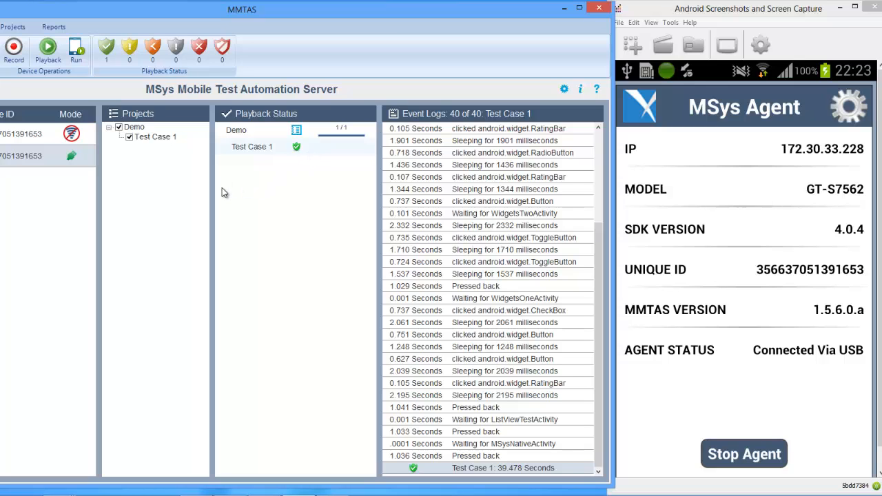
mouse_move(274, 153)
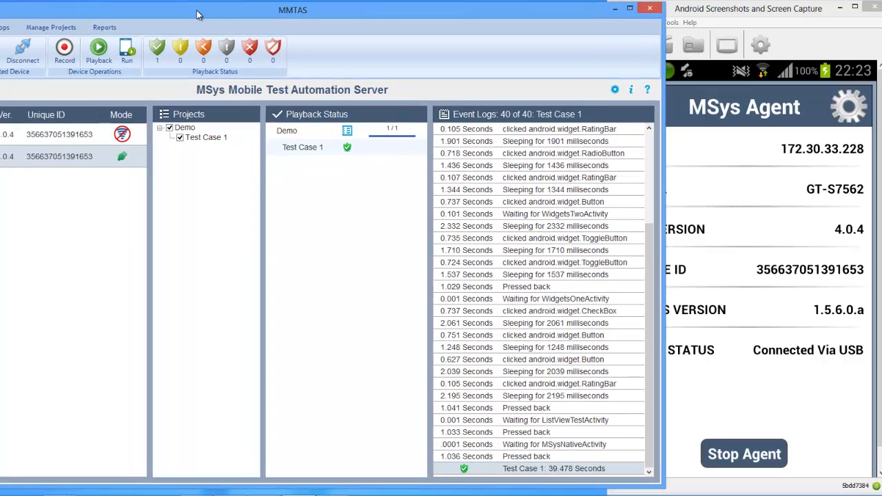
Step: Open Reports and review the Demo run on GT-S7562: 1 pass, 0 fails, 0 aborts
click(103, 26)
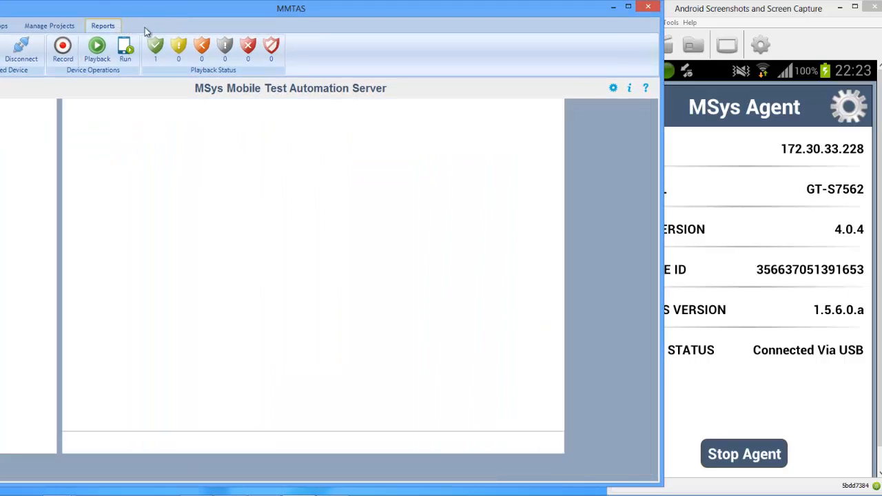
click(103, 25)
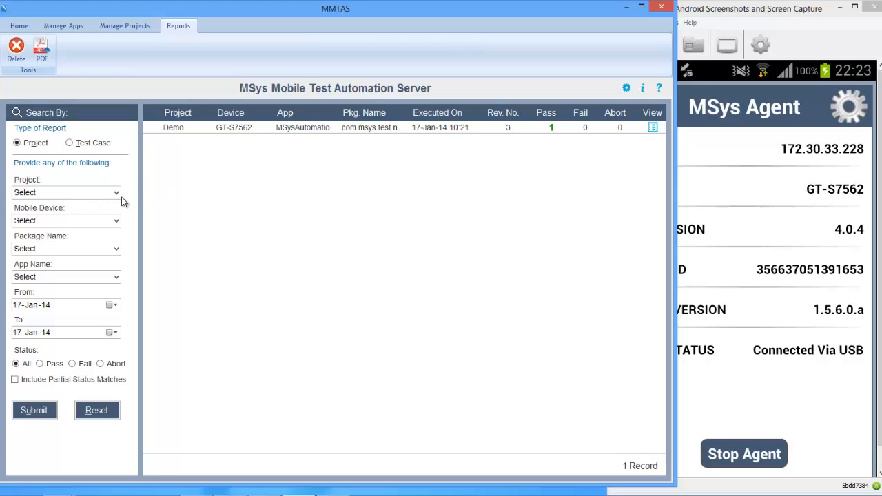
click(116, 192)
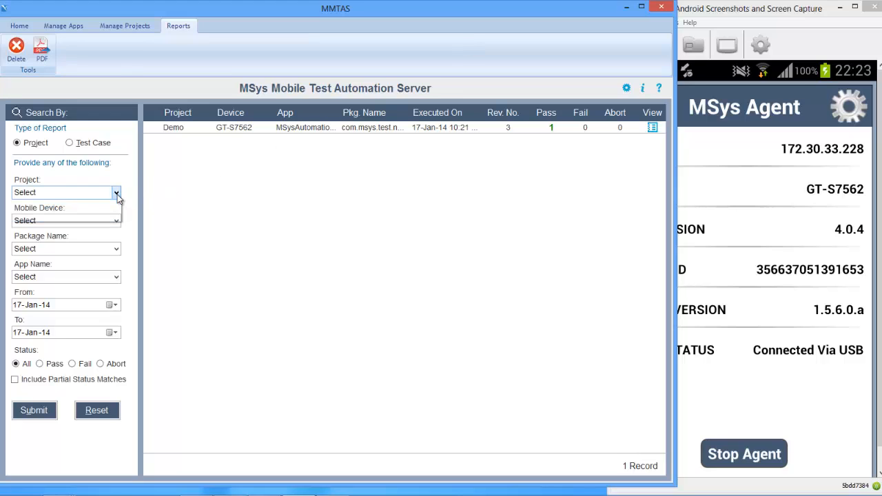
click(65, 220)
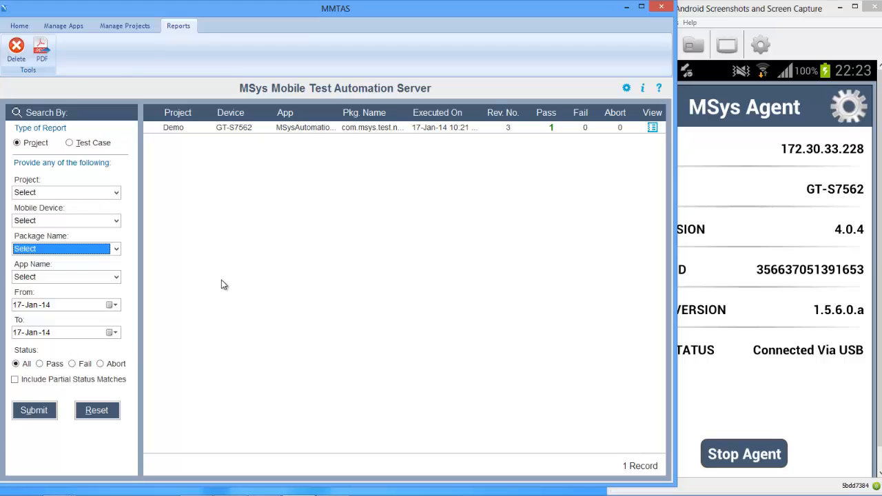
mouse_move(289, 131)
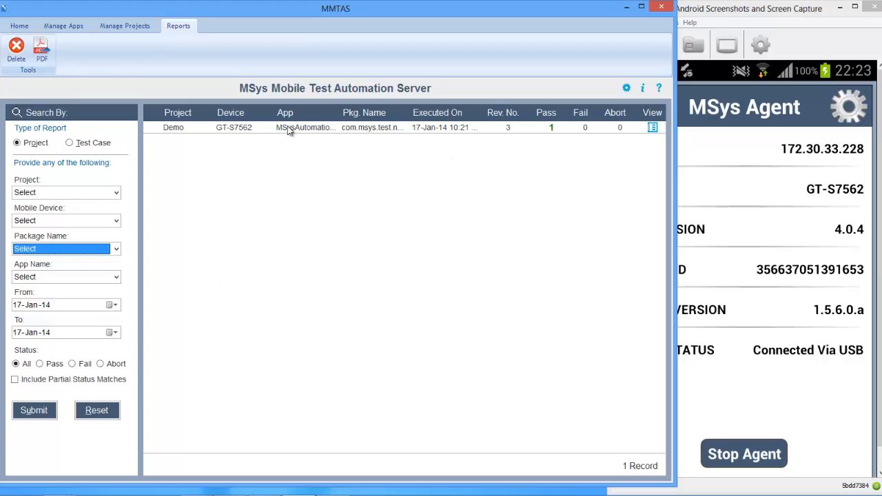
mouse_move(372, 127)
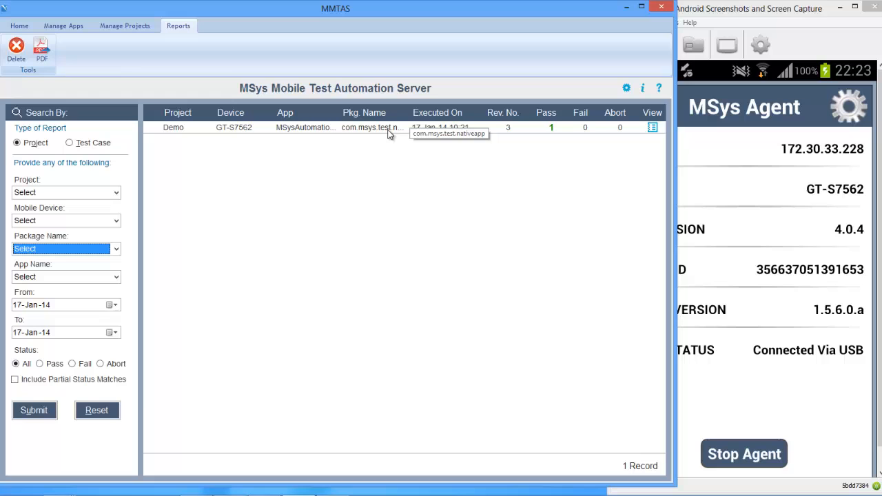
mouse_move(634, 153)
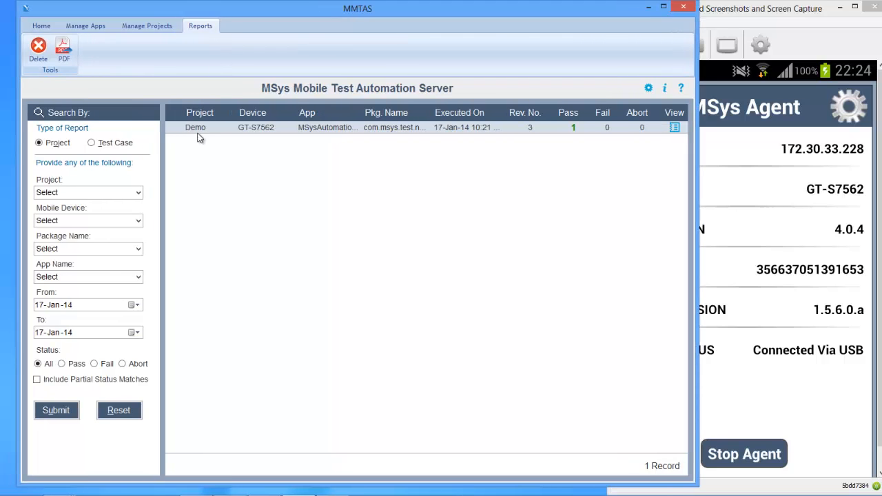
mouse_move(98, 82)
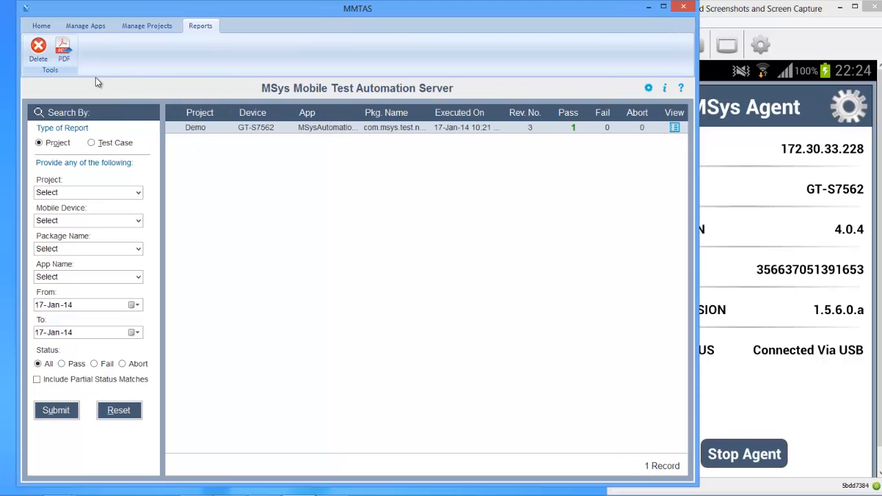
Step: Export the Demo run report as a PDF named 'PDF Report Example'
click(63, 48)
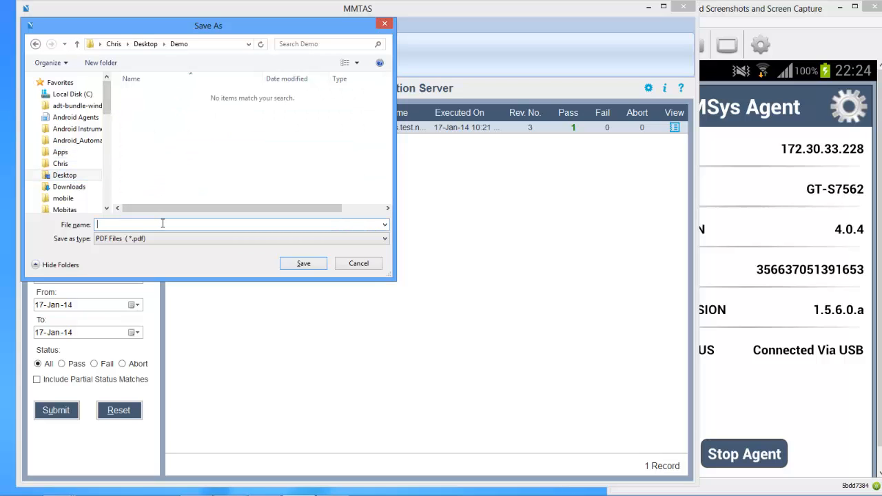
text(PDF R)
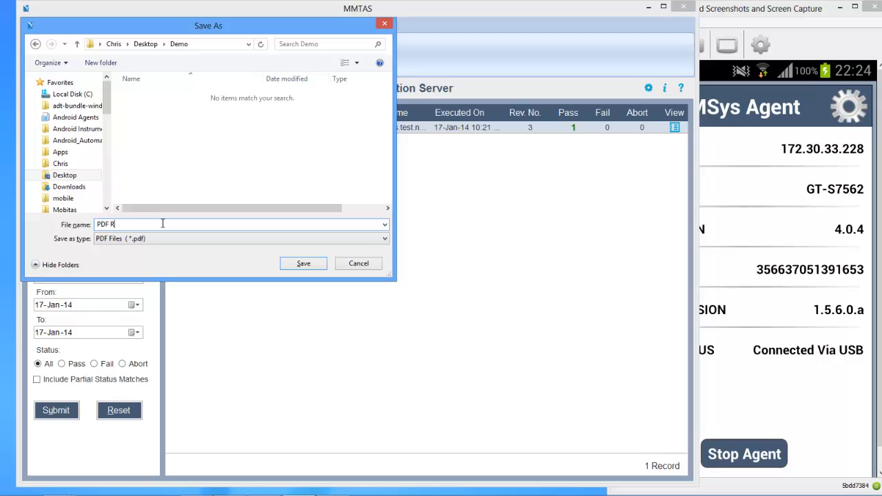
text(eport)
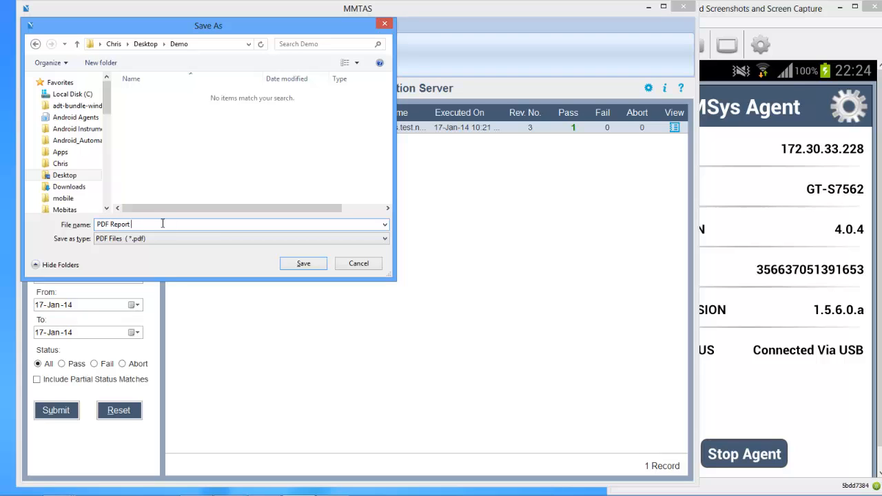
text(Example)
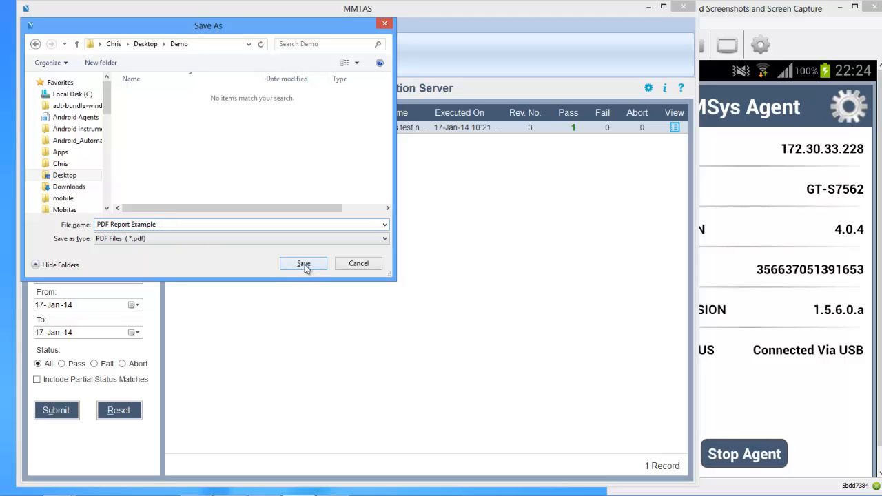
click(303, 263)
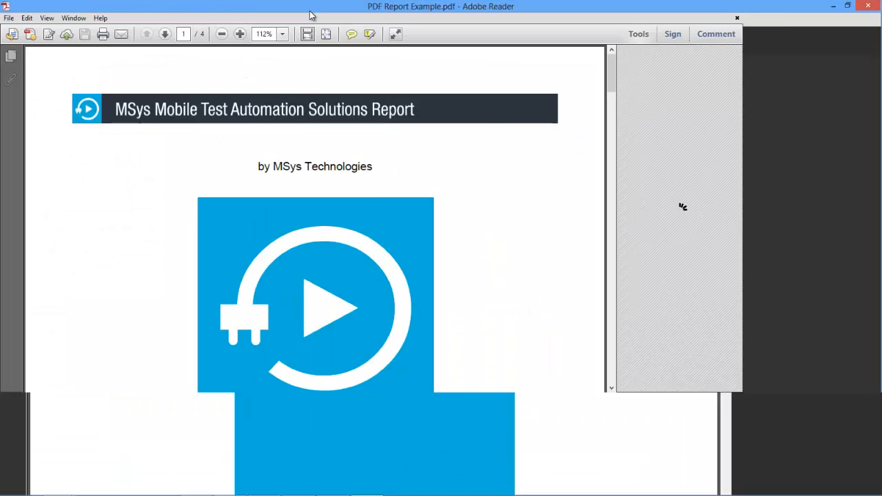
Step: Maximize the PDF report, scroll through its summary and step tables, then close Adobe Reader
click(240, 34)
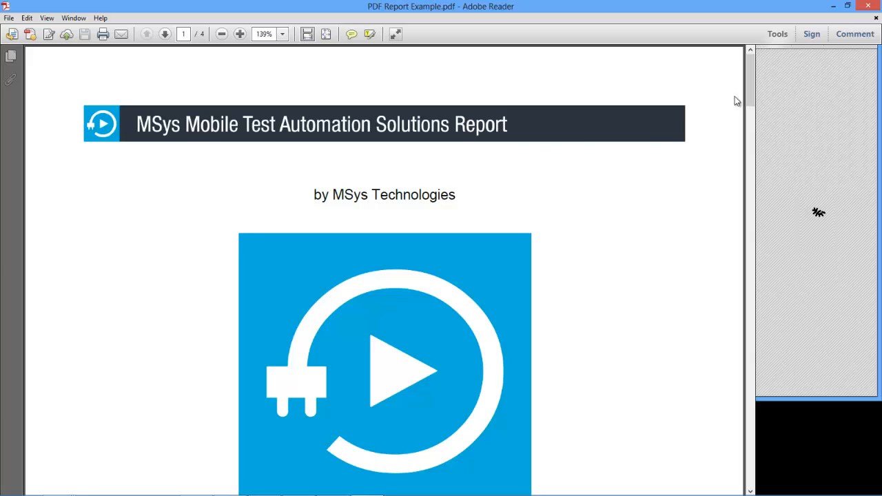
mouse_move(744, 144)
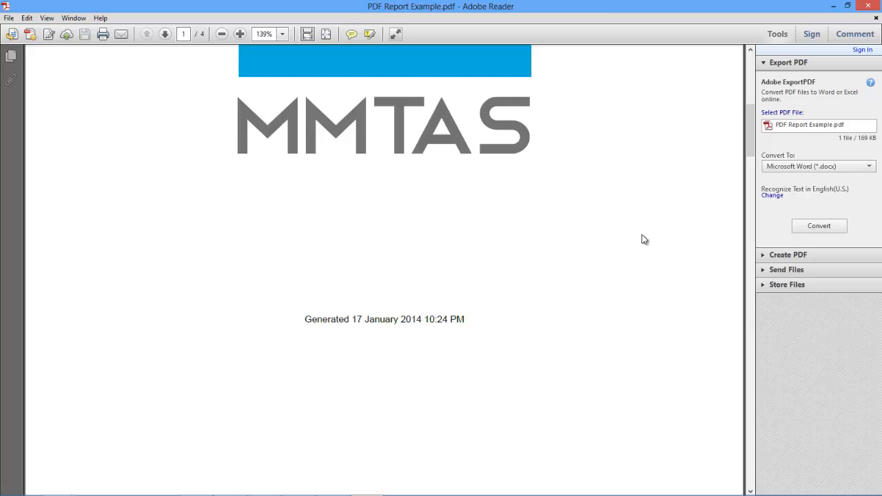
scroll(down, 3)
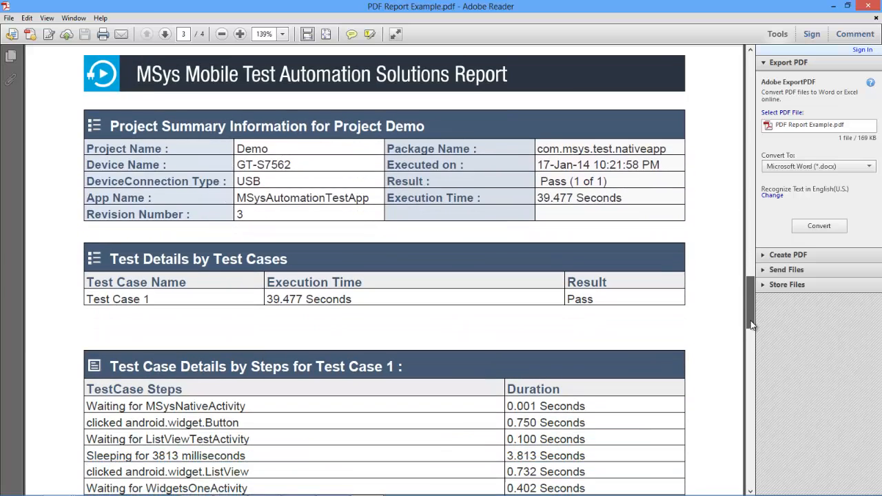
scroll(down, 3)
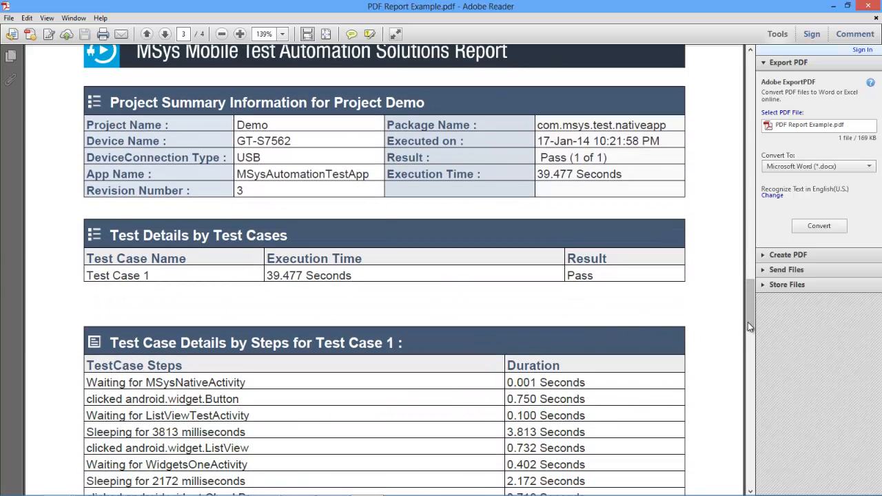
scroll(down, 3)
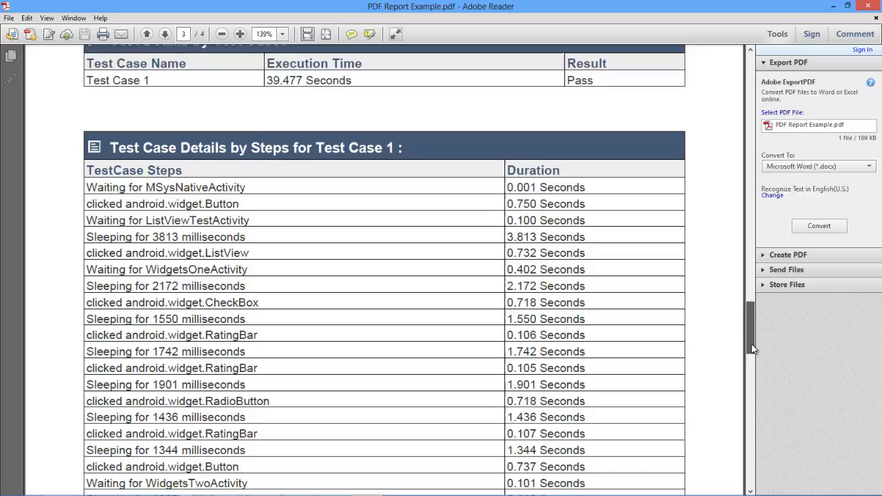
scroll(down, 3)
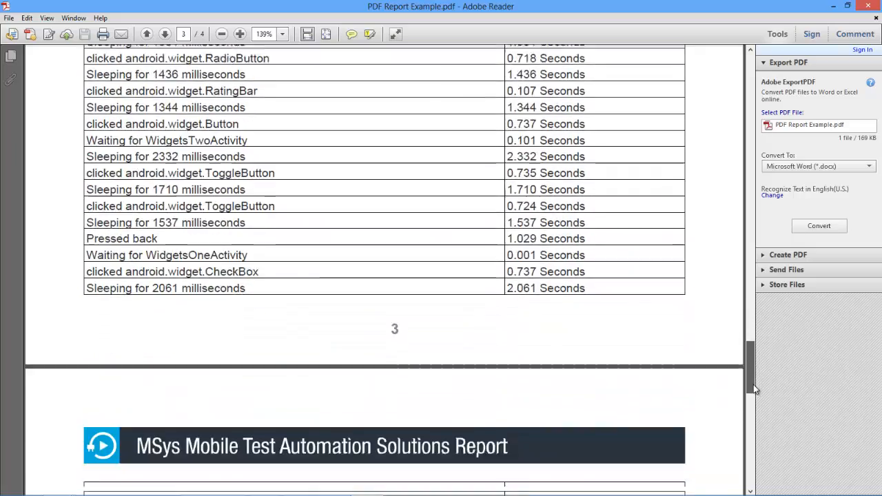
scroll(down, 3)
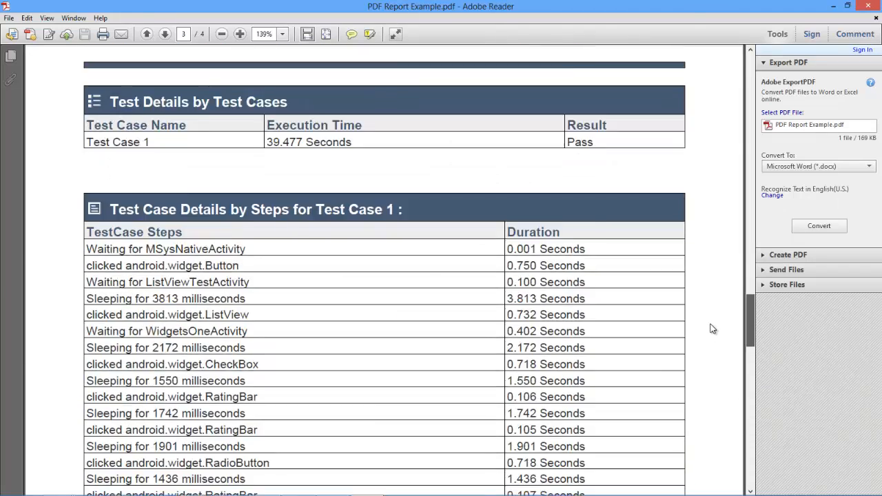
click(146, 34)
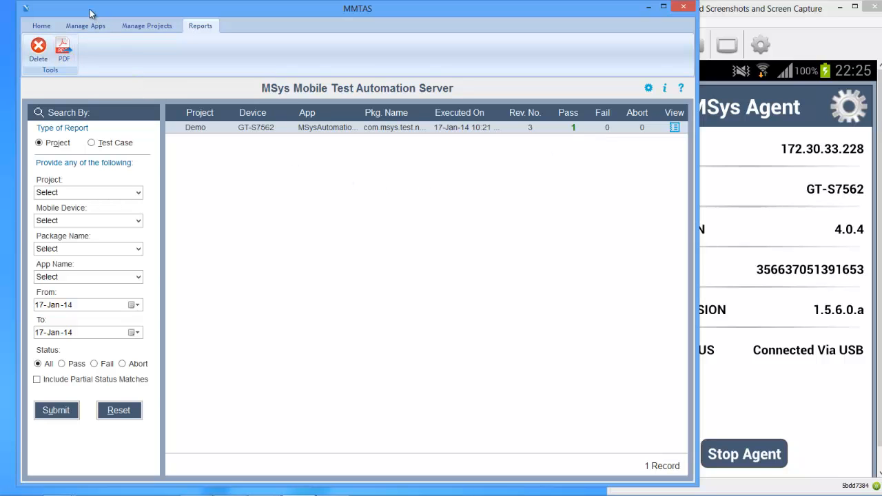
Step: Show MSysAutomationTestApp's layouts in Manage Apps and cancel its deletion
click(41, 26)
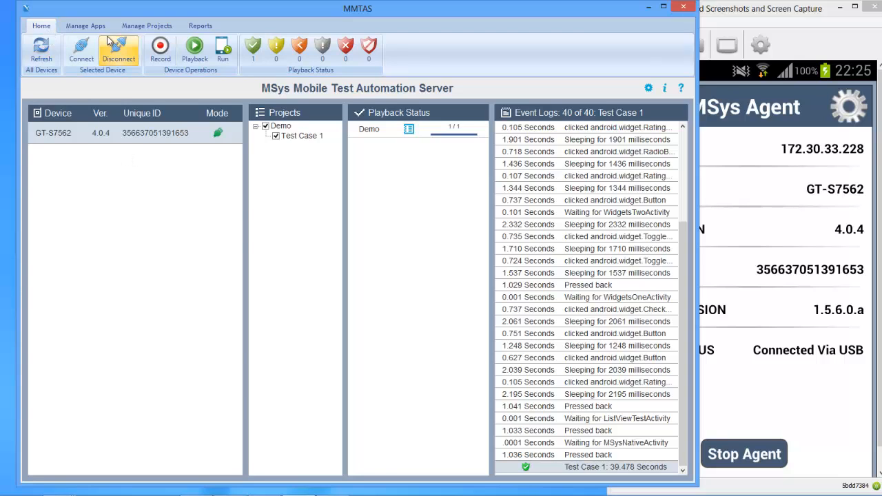
click(86, 25)
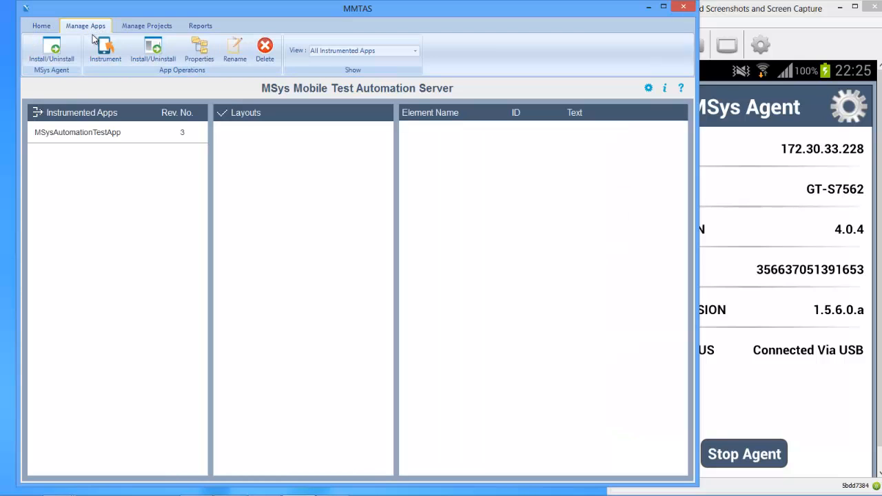
click(77, 132)
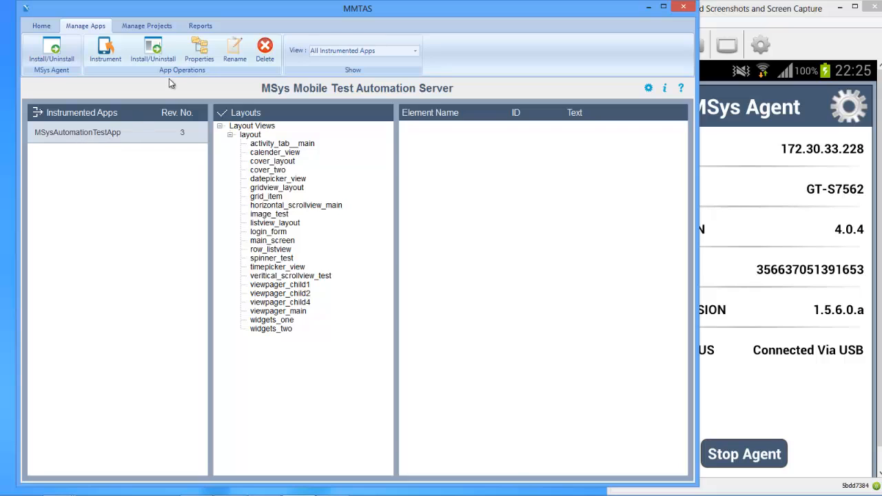
click(235, 50)
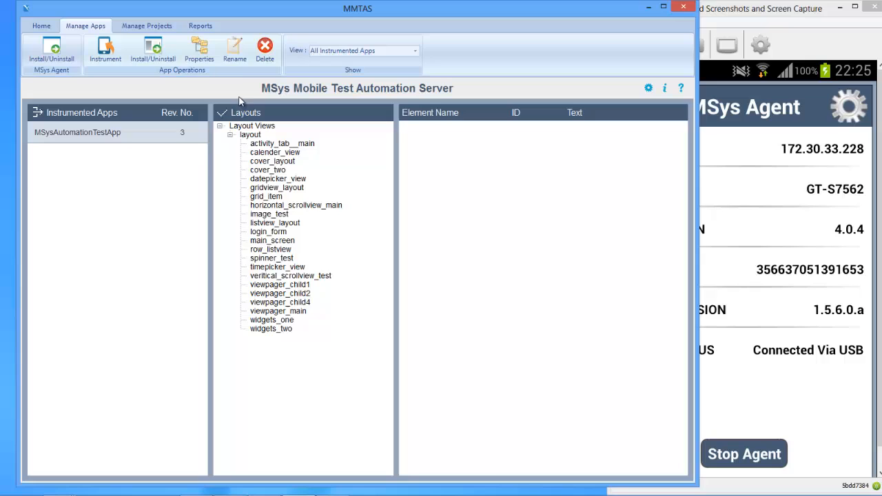
click(264, 49)
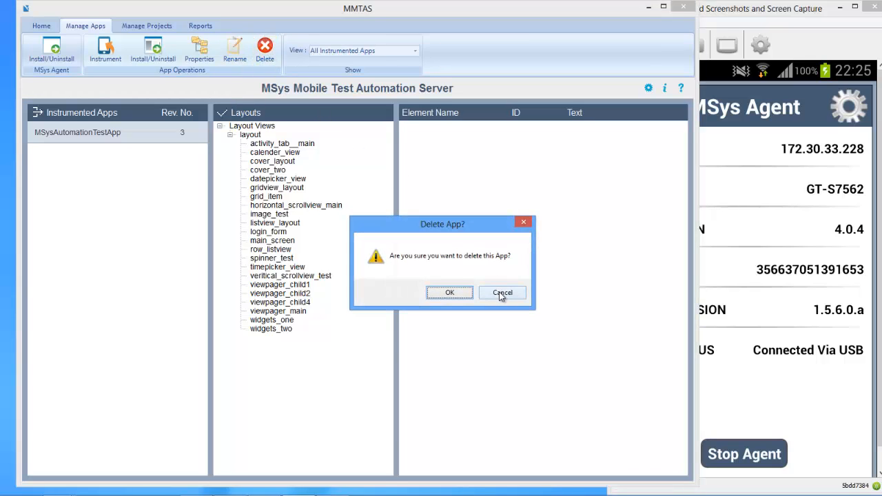
click(502, 292)
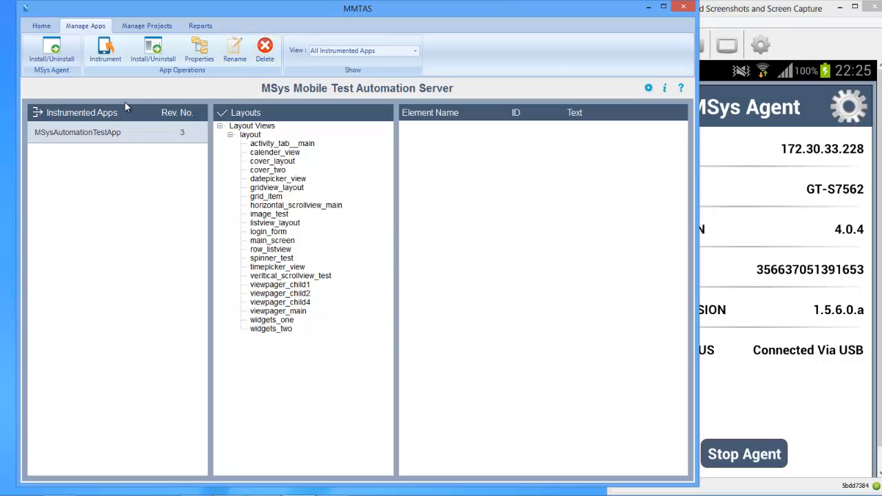
mouse_move(115, 85)
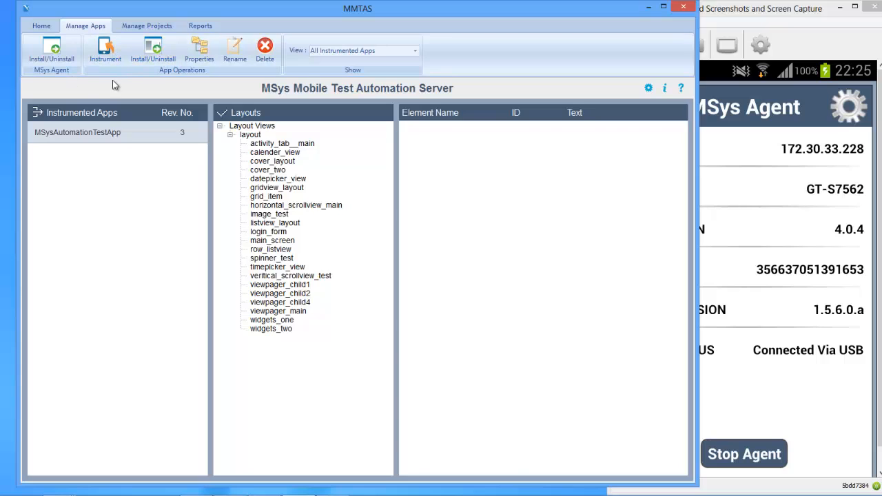
mouse_move(209, 123)
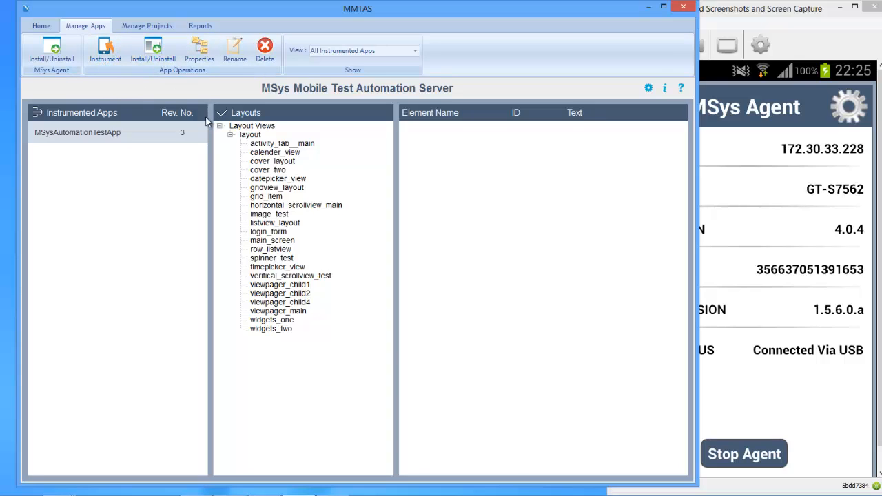
mouse_move(147, 26)
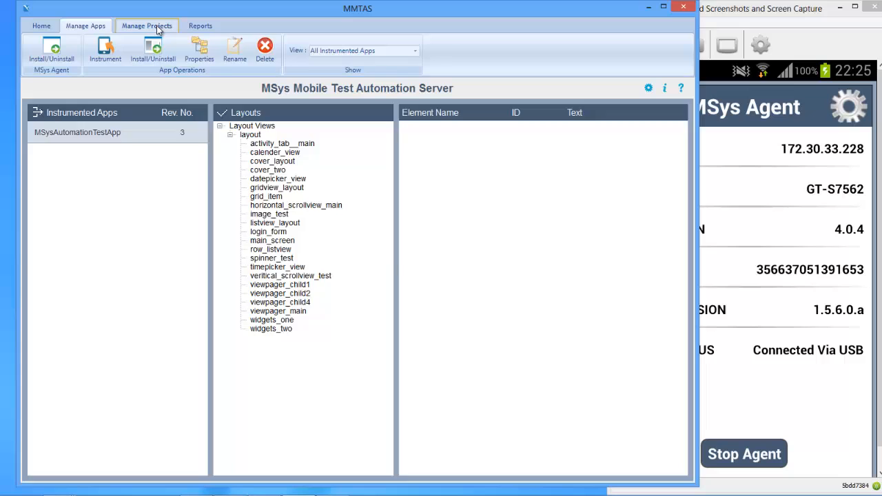
Step: Open Test Case 1 in Manage Projects and scroll through its recorded events
click(146, 26)
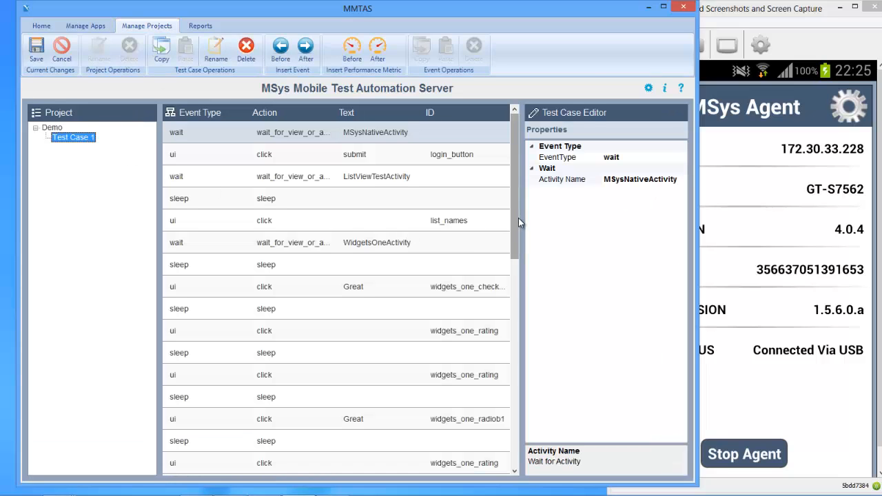
scroll(down, 3)
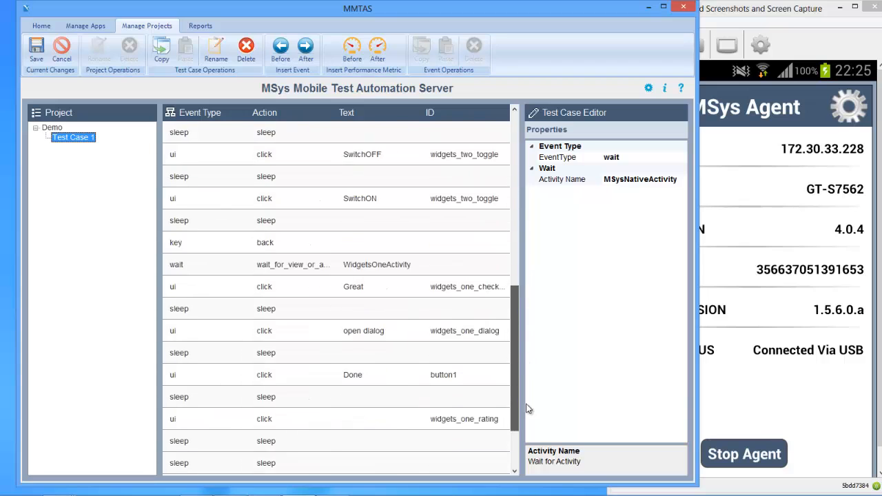
scroll(down, 3)
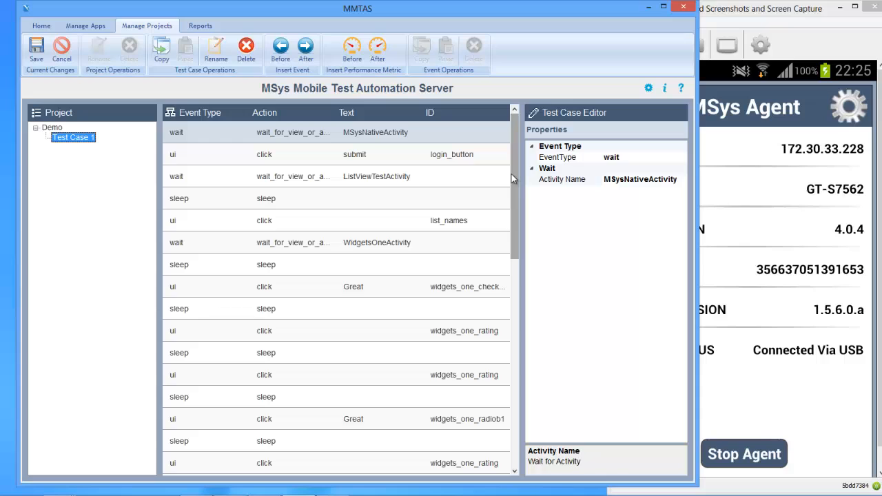
mouse_move(192, 133)
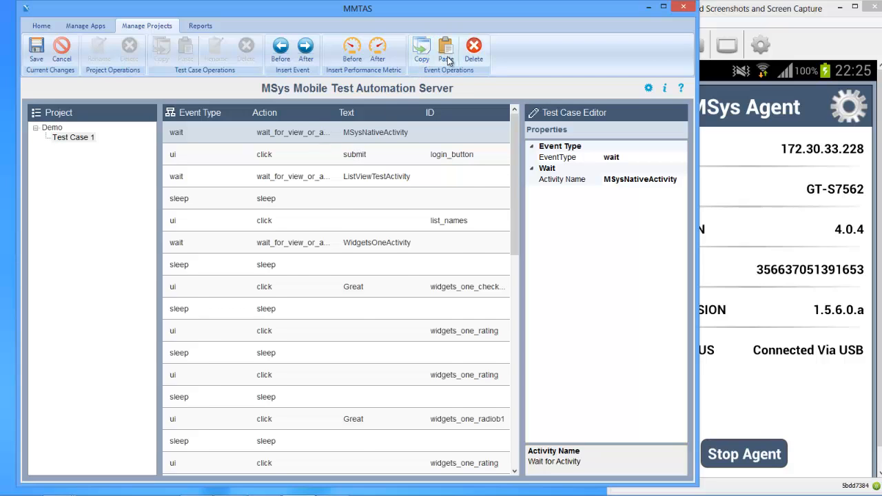
Step: Insert a performance metric event before Test Case 1's first event
click(445, 50)
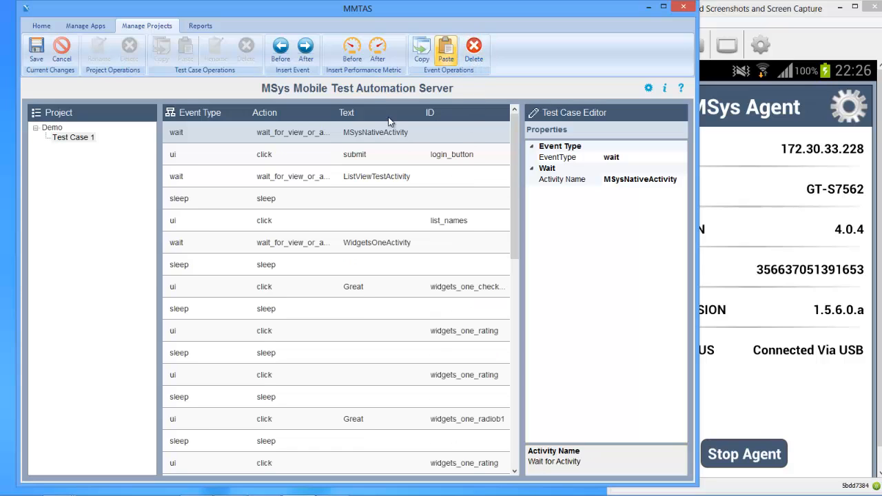
mouse_move(364, 154)
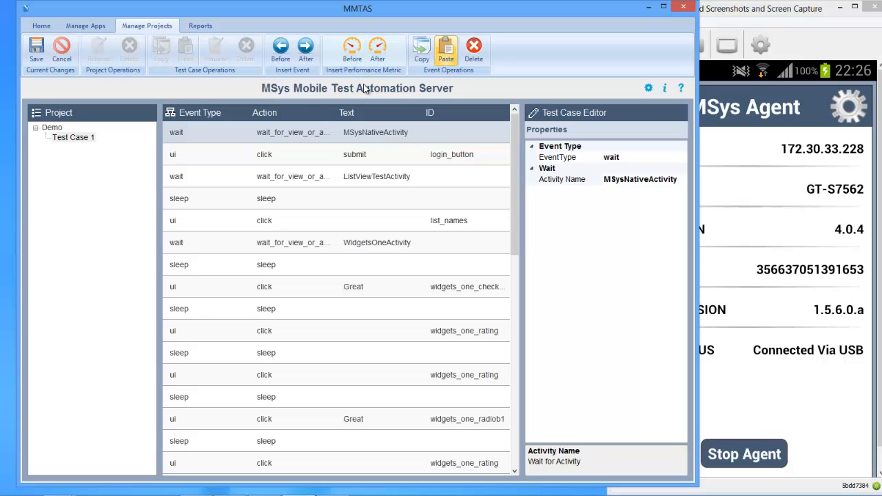
click(352, 53)
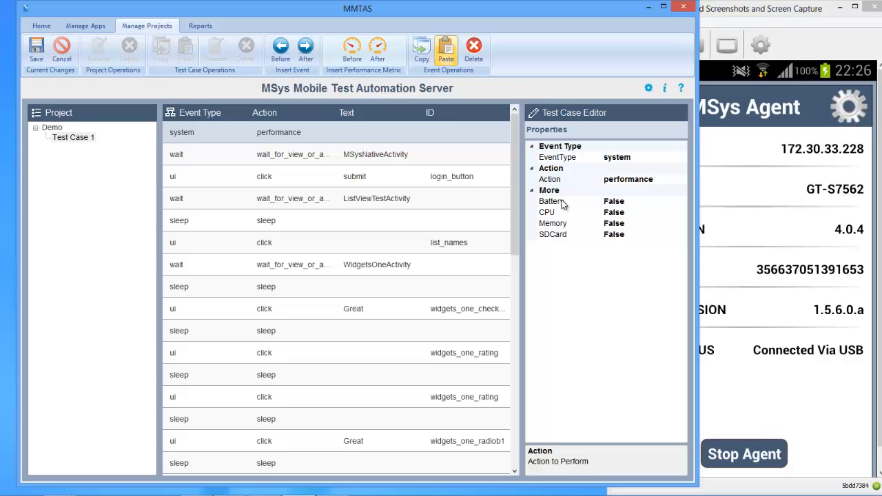
mouse_move(557, 223)
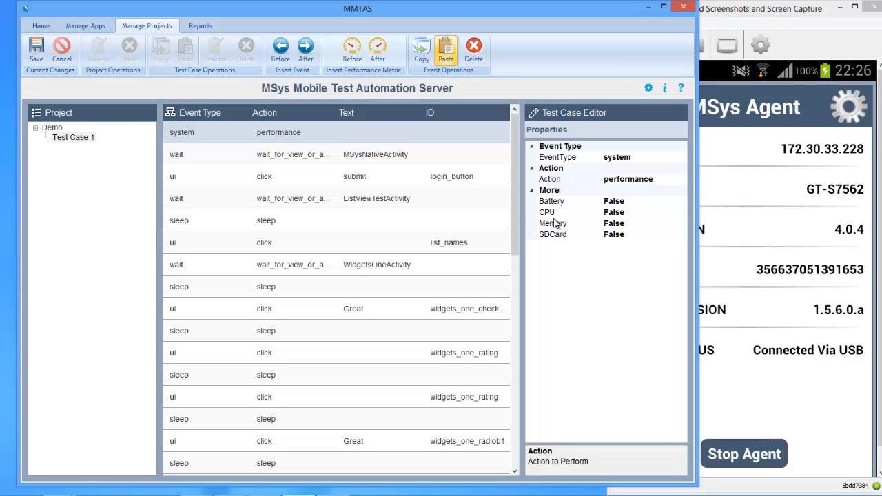
mouse_move(560, 243)
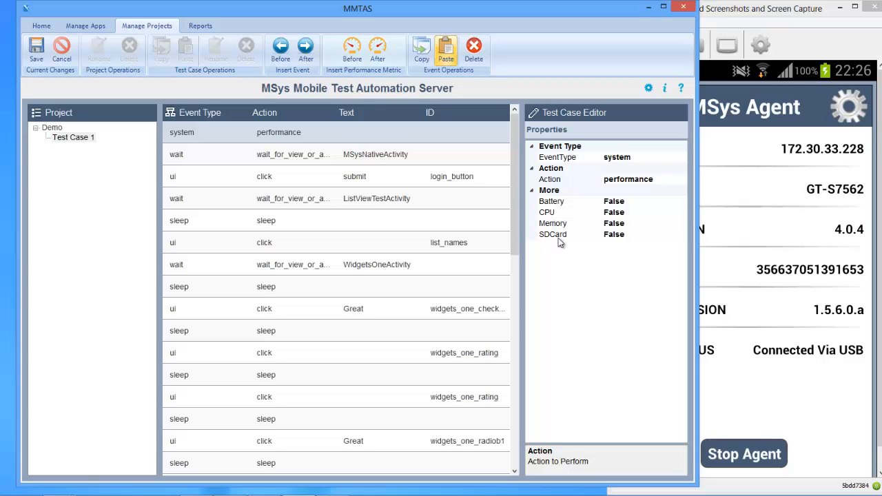
mouse_move(348, 142)
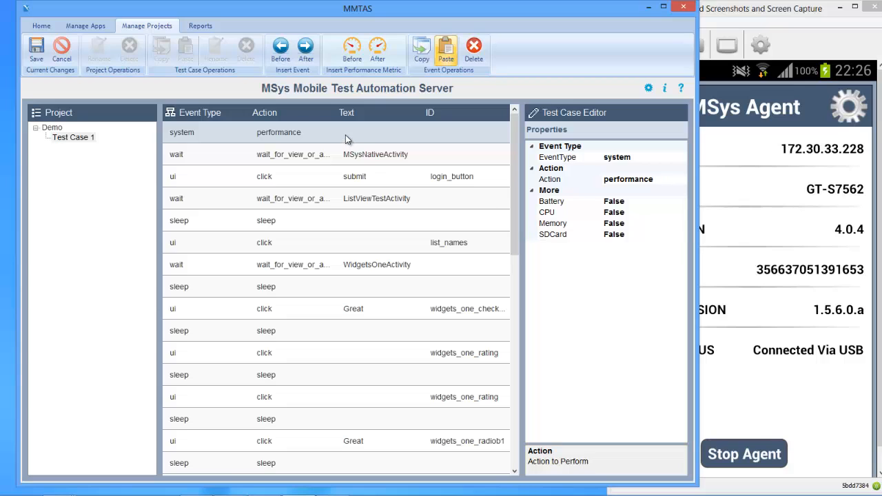
mouse_move(377, 86)
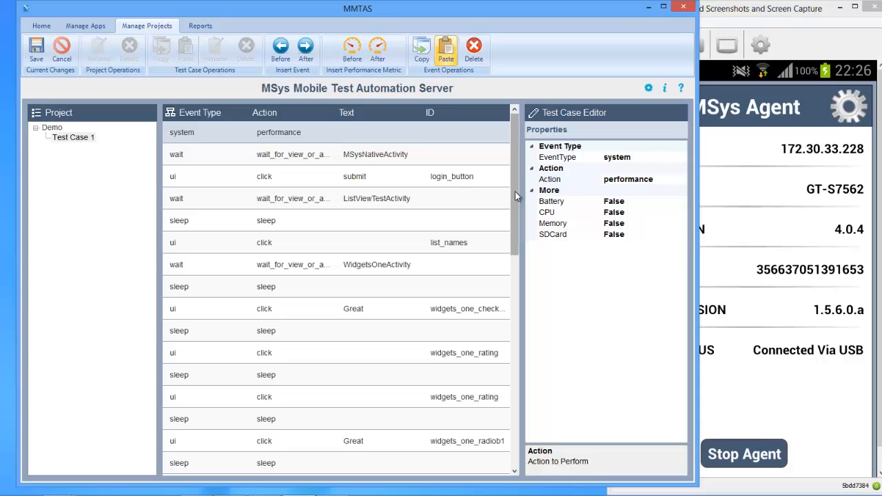
mouse_move(518, 196)
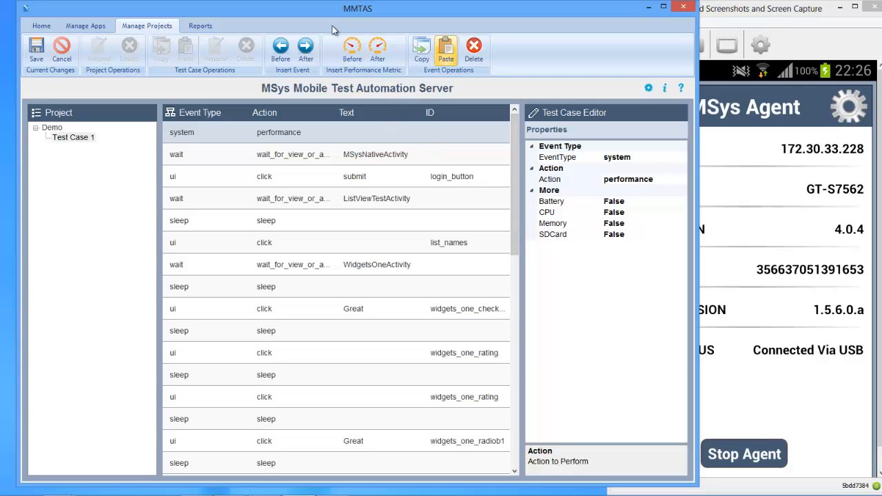
mouse_move(319, 145)
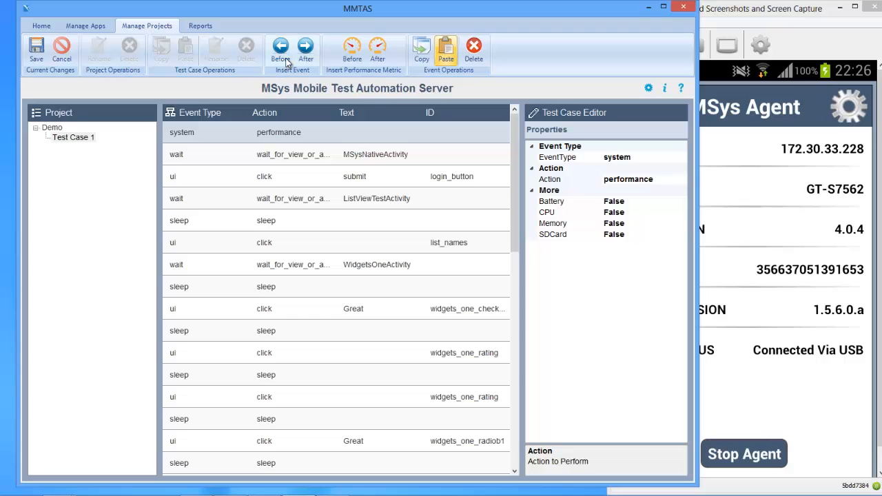
Step: Insert a new first event and change its type from key to wait
click(281, 52)
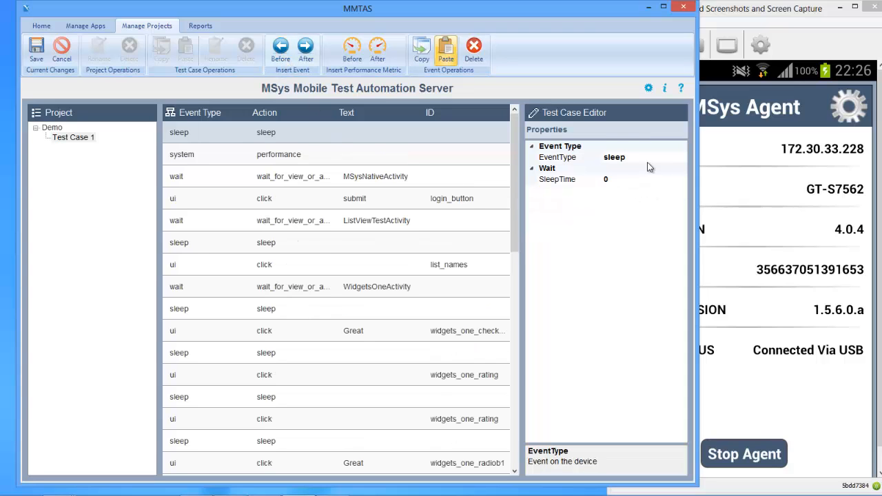
click(682, 157)
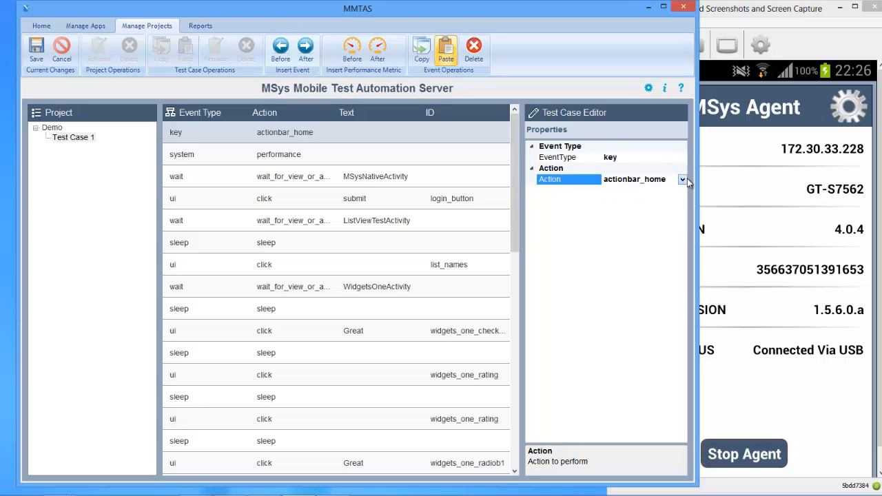
click(682, 180)
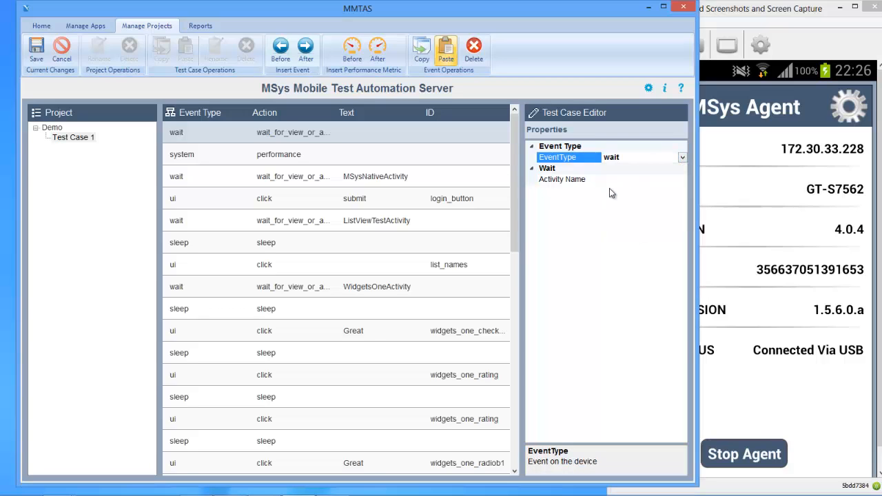
click(562, 179)
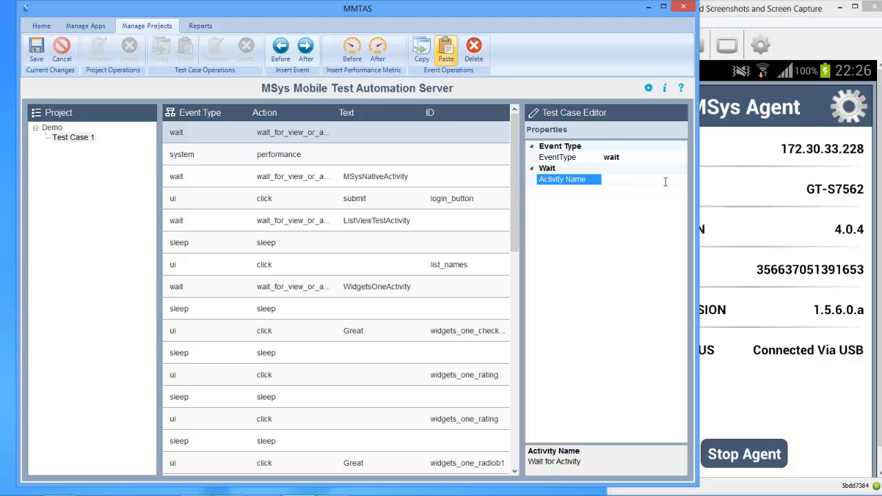
click(682, 157)
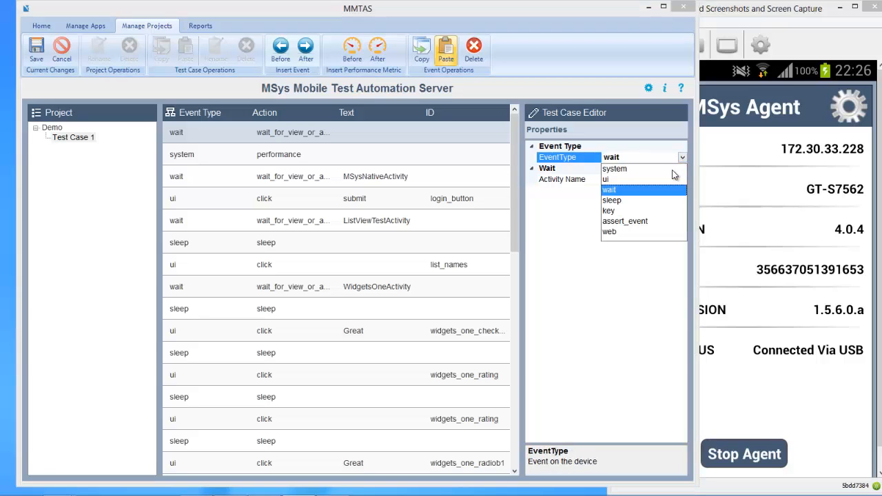
mouse_move(625, 226)
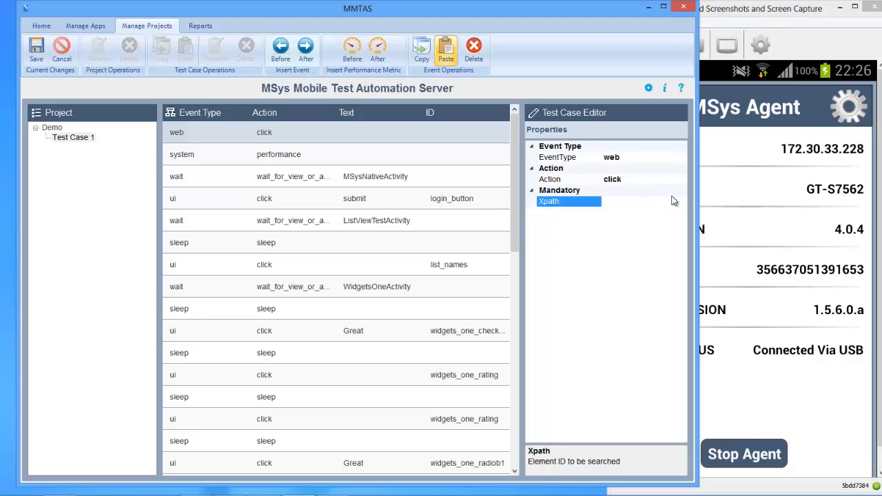
mouse_move(388, 164)
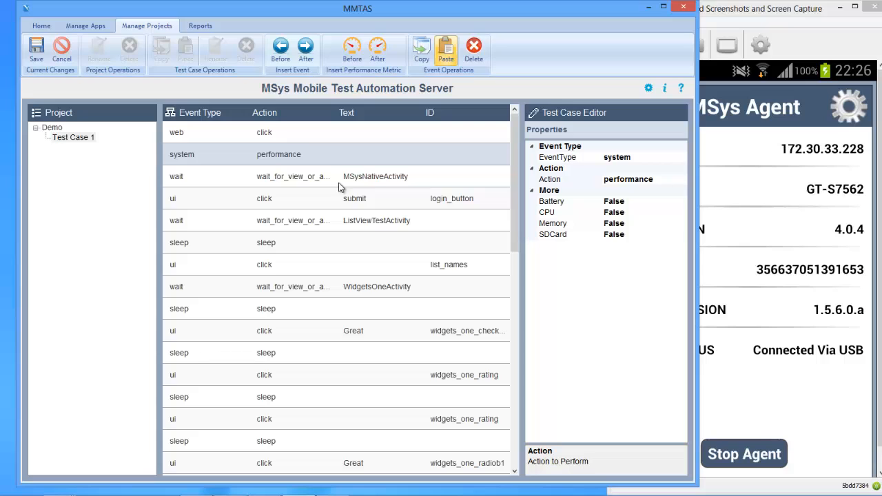
Step: Discard Test Case 1's unsaved edits, cancel renaming Demo, and reopen Test Case 1
click(72, 137)
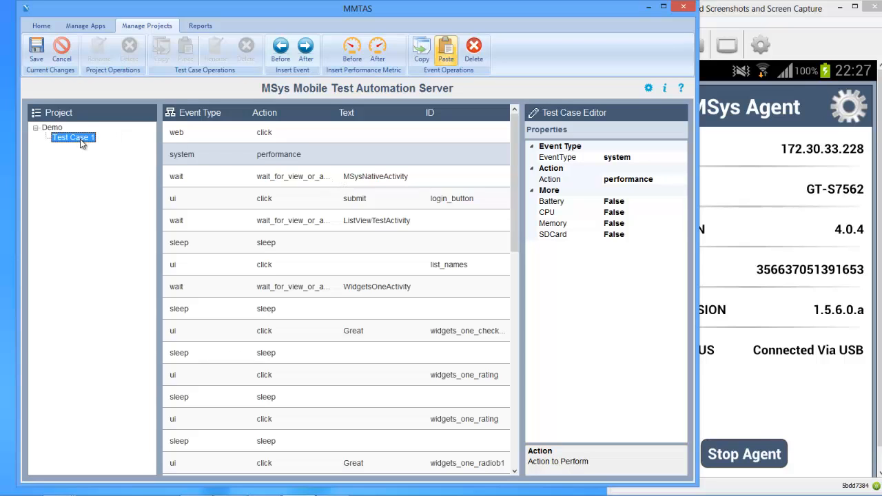
mouse_move(309, 196)
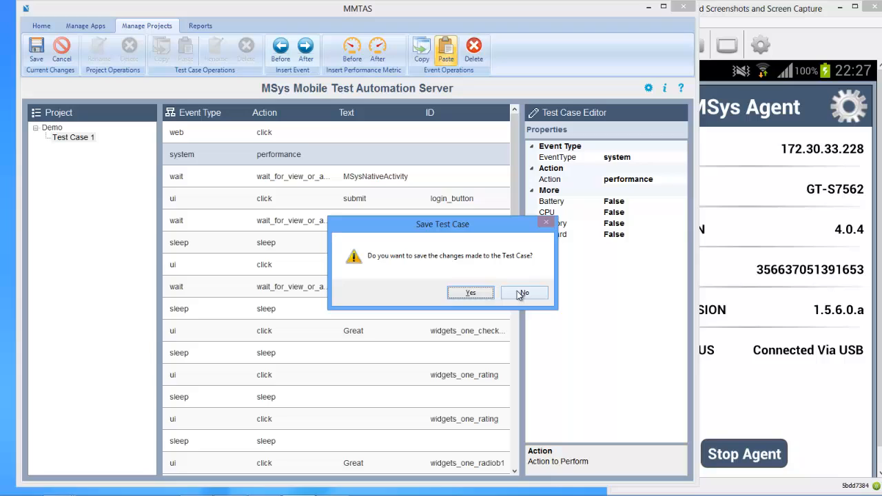
click(523, 292)
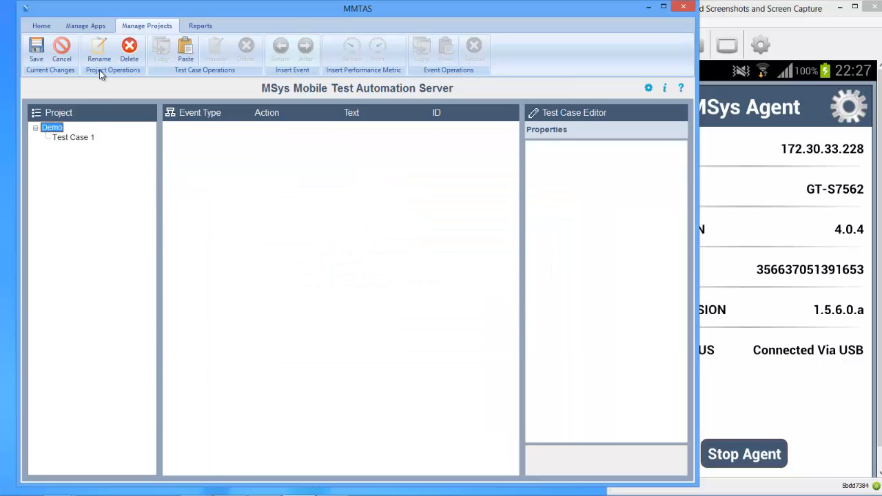
click(99, 52)
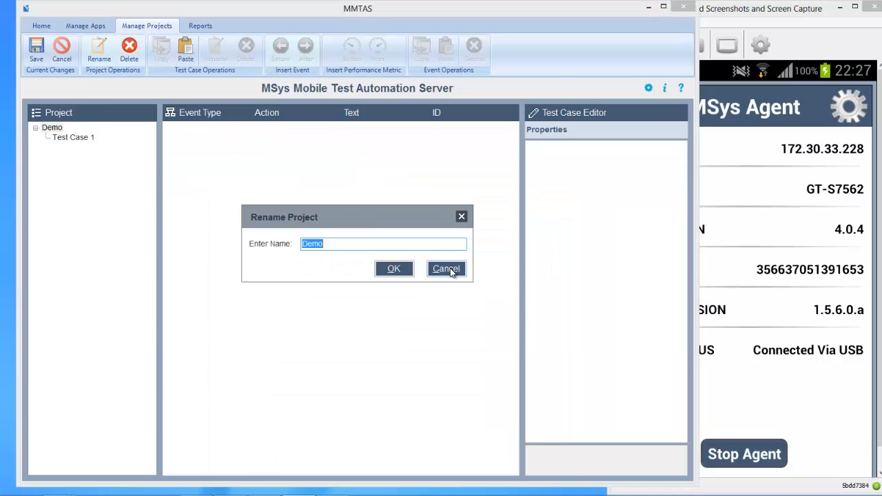
click(446, 269)
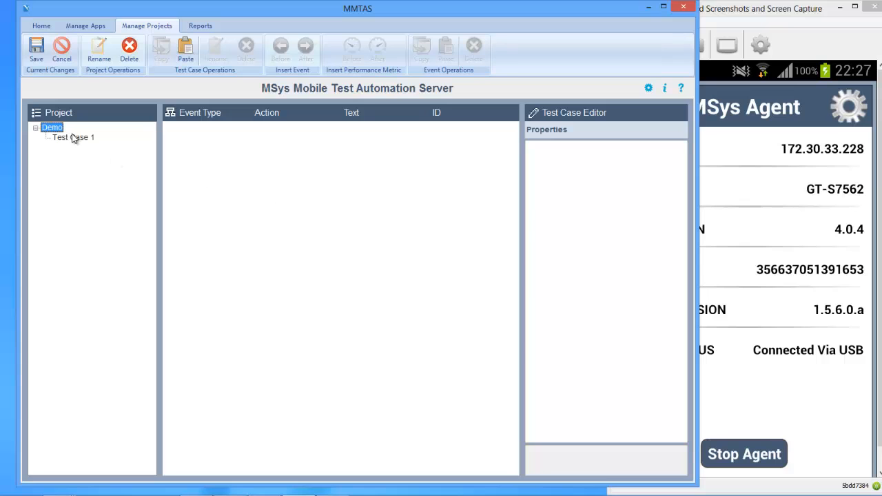
click(73, 137)
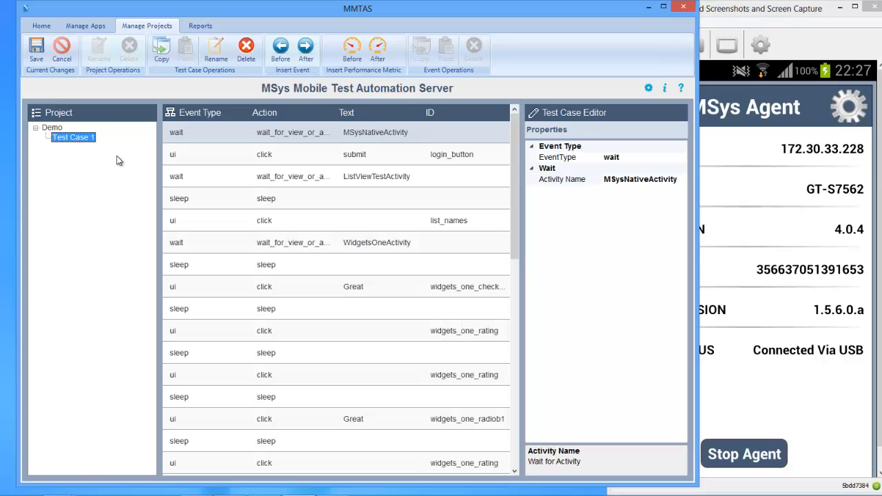
Step: Rename Test Case 1 to 'Test Case Example'
click(216, 52)
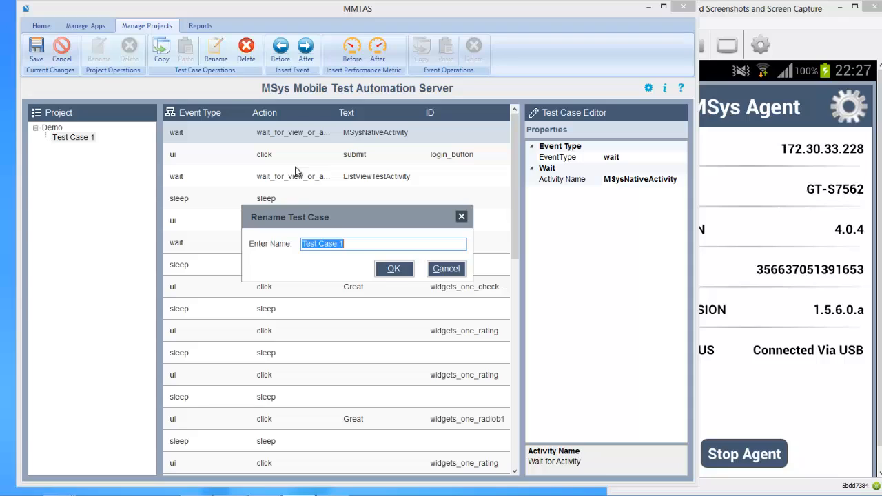
click(366, 243)
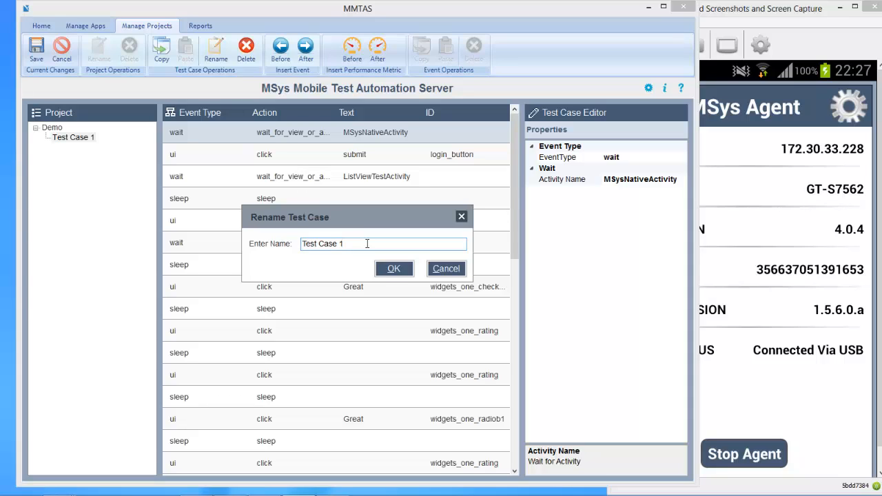
text(Exa)
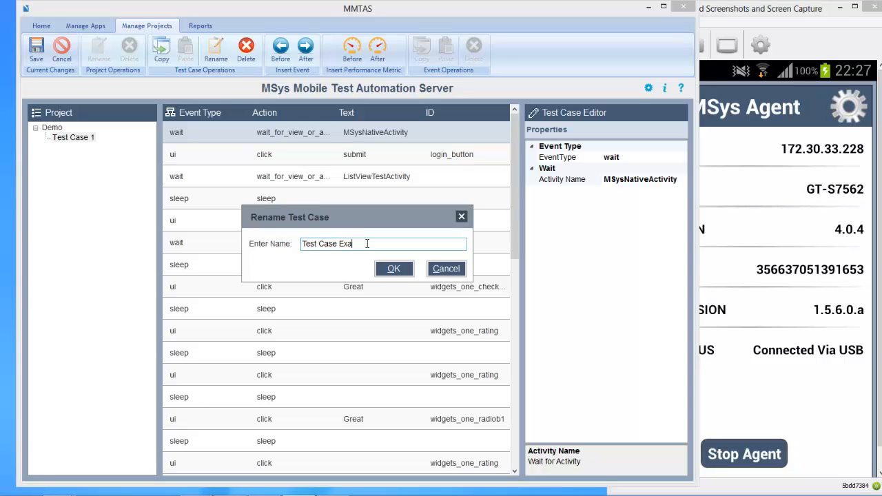
text(mple)
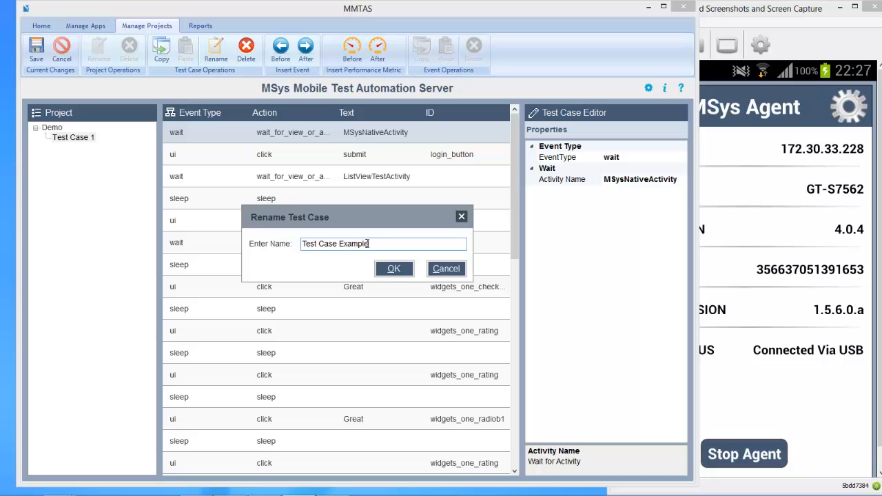
click(394, 269)
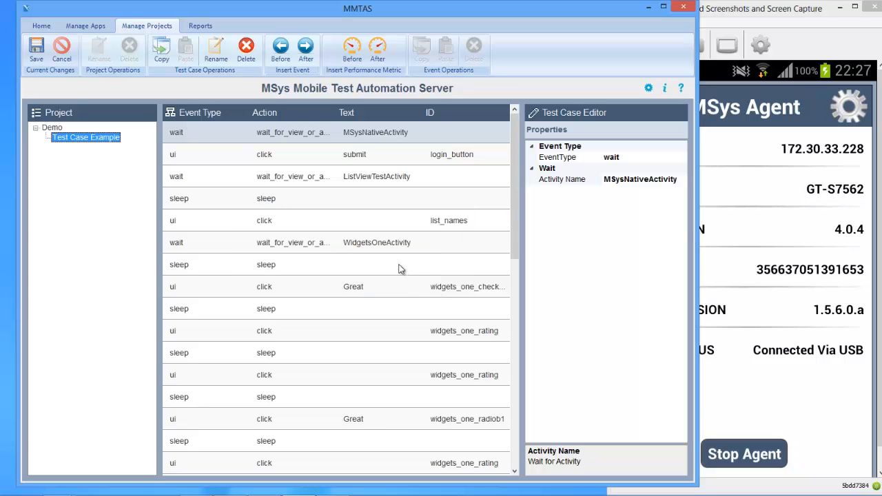
mouse_move(279, 174)
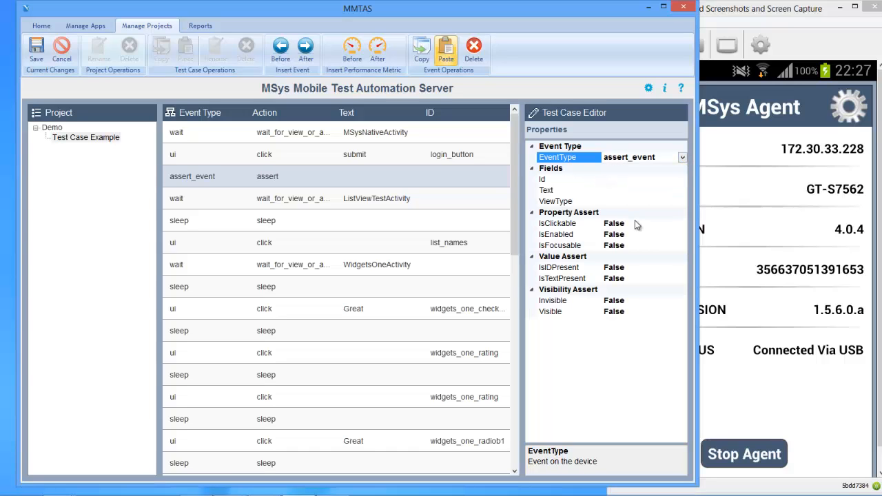
mouse_move(565, 278)
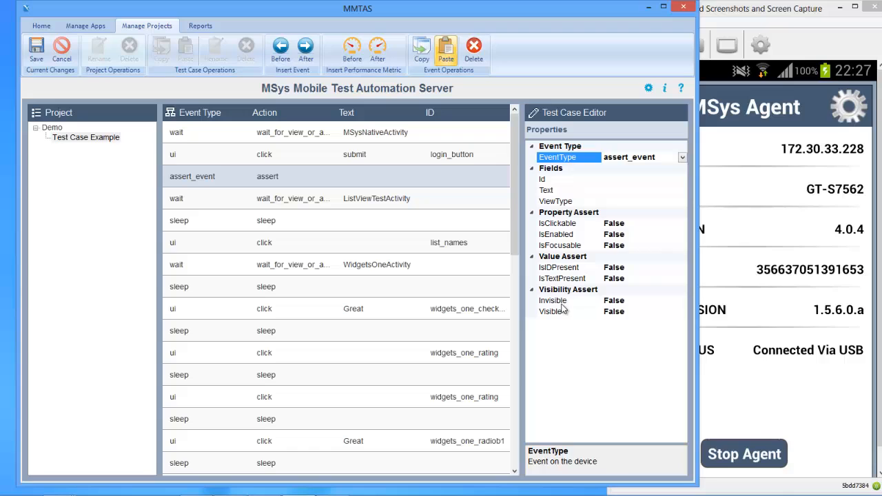
Step: Check the assert event's Invisible, Id, IsClickable and IsFocusable properties, then select the ListViewTestActivity wait
click(552, 300)
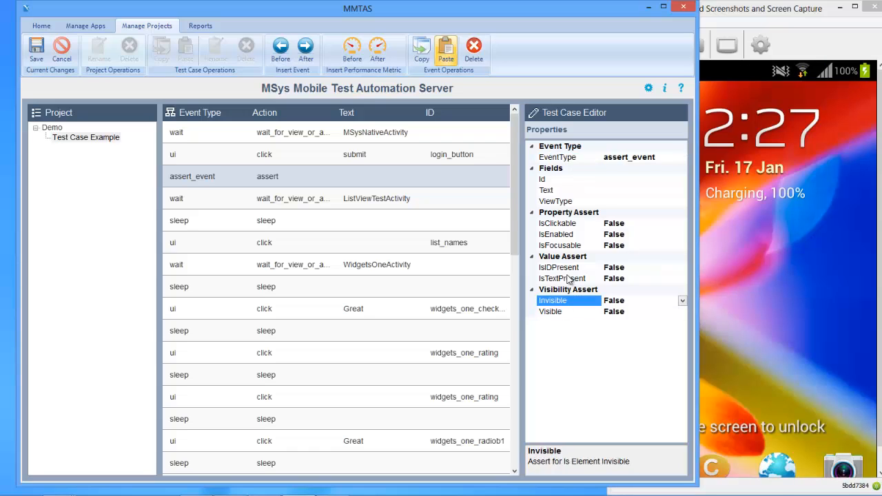
click(568, 180)
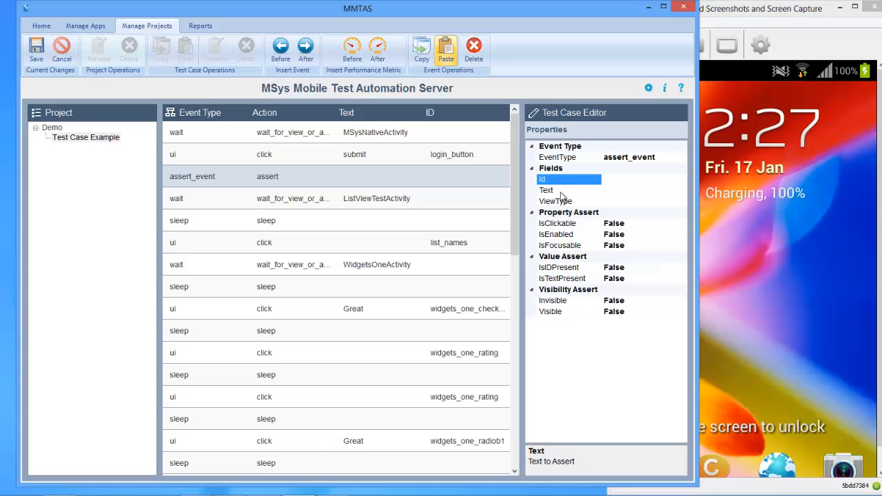
click(556, 222)
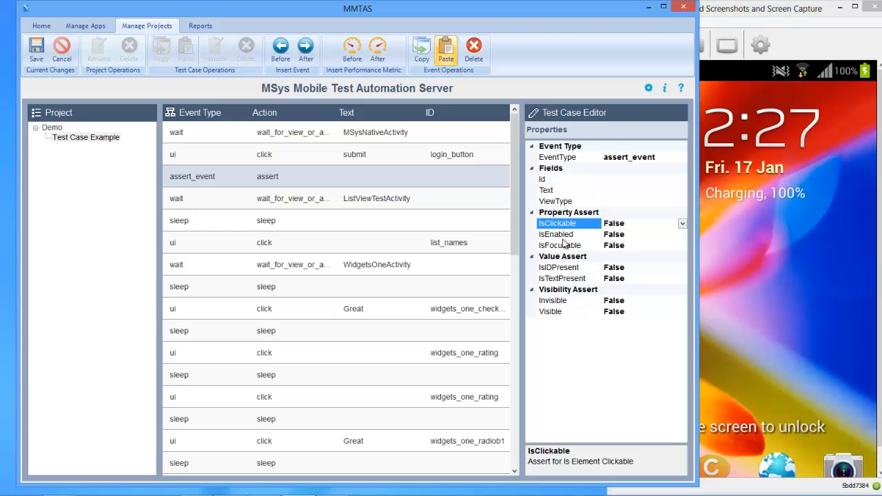
click(560, 245)
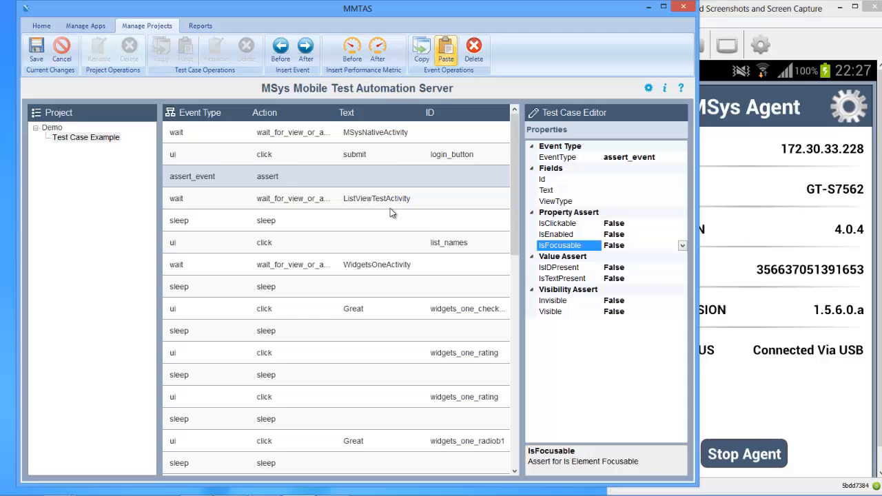
click(276, 199)
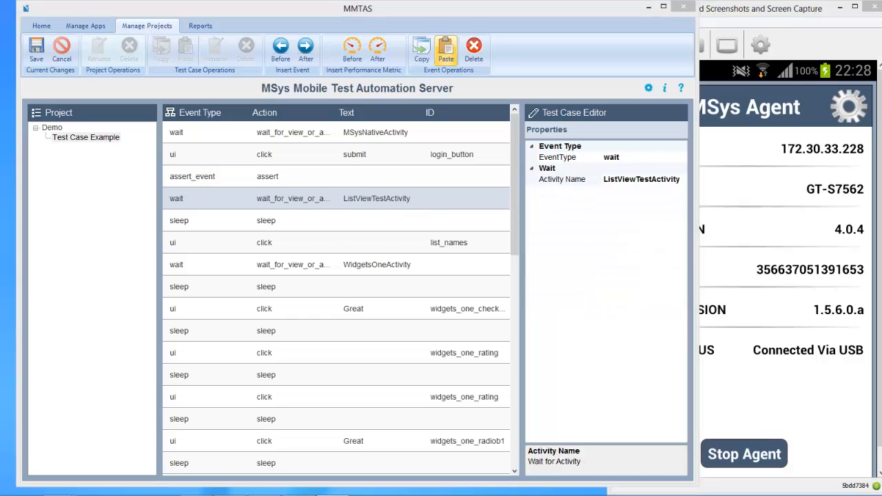
mouse_move(556, 195)
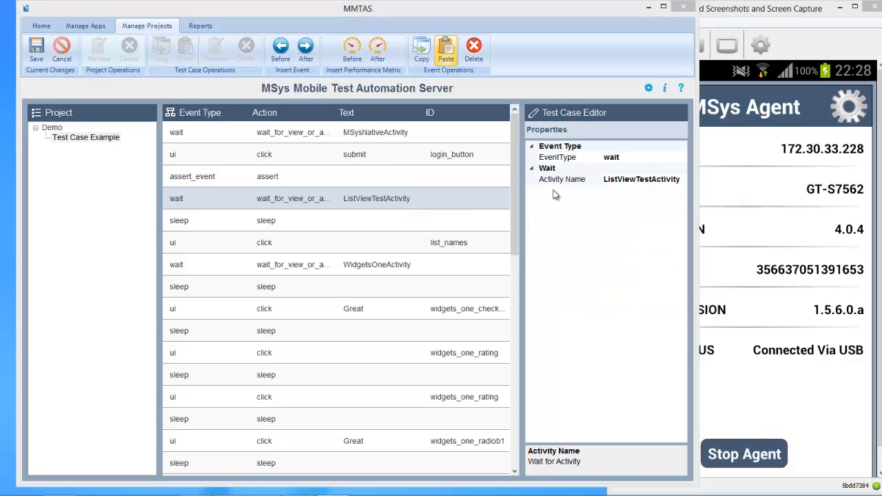
Step: Change the ListViewTestActivity wait step to a system screenshot event, then reselect assert_event
click(681, 157)
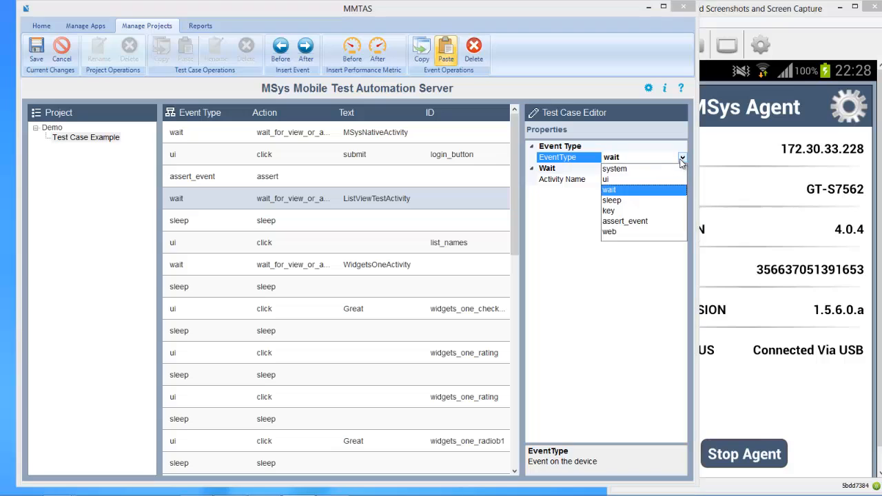
click(614, 168)
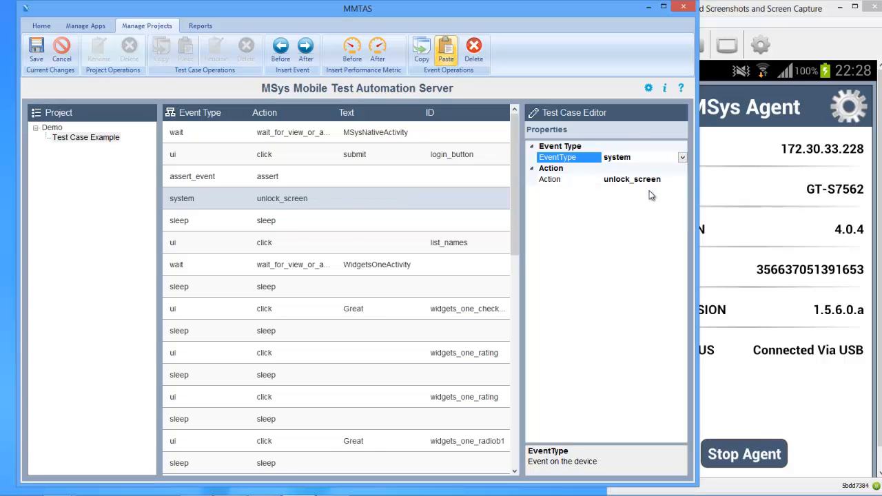
click(681, 180)
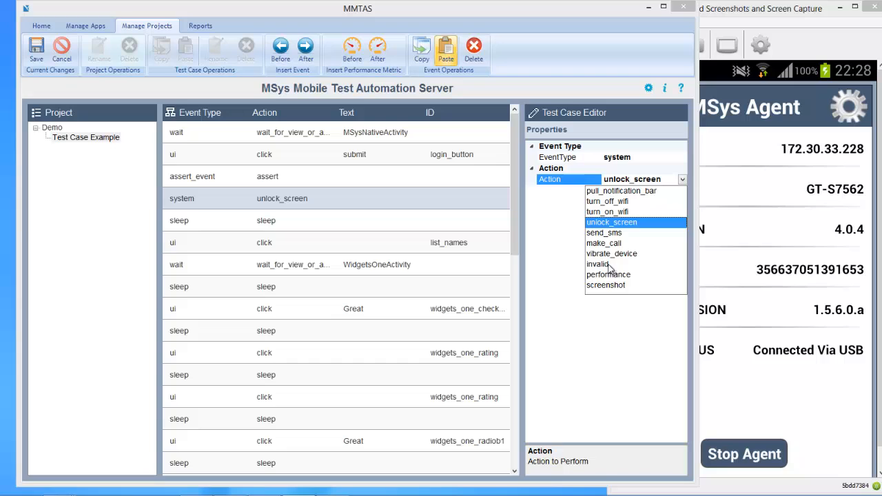
click(606, 285)
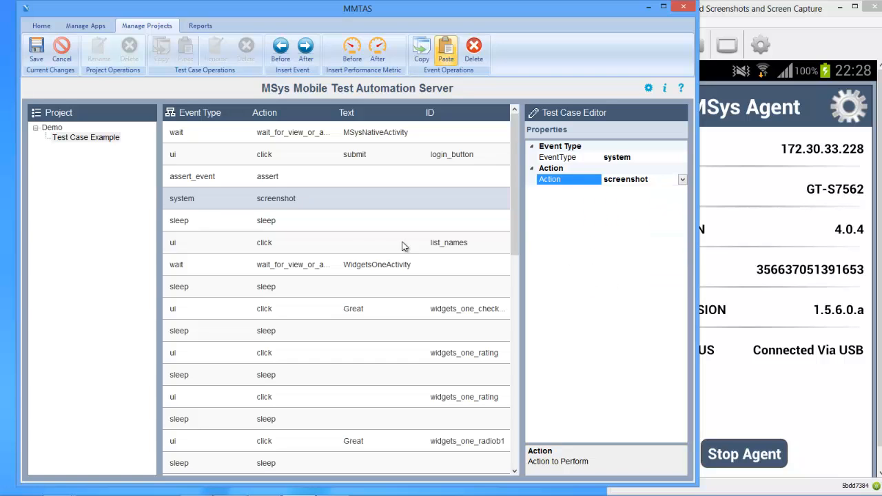
click(192, 175)
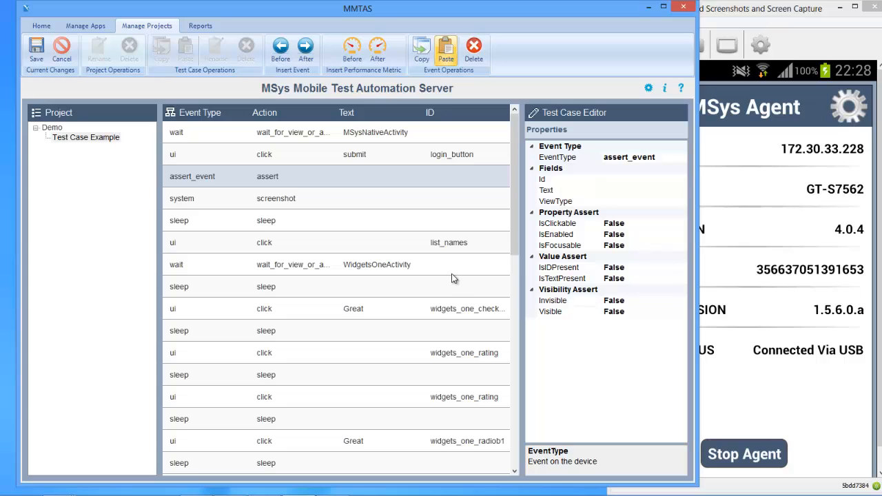
mouse_move(381, 244)
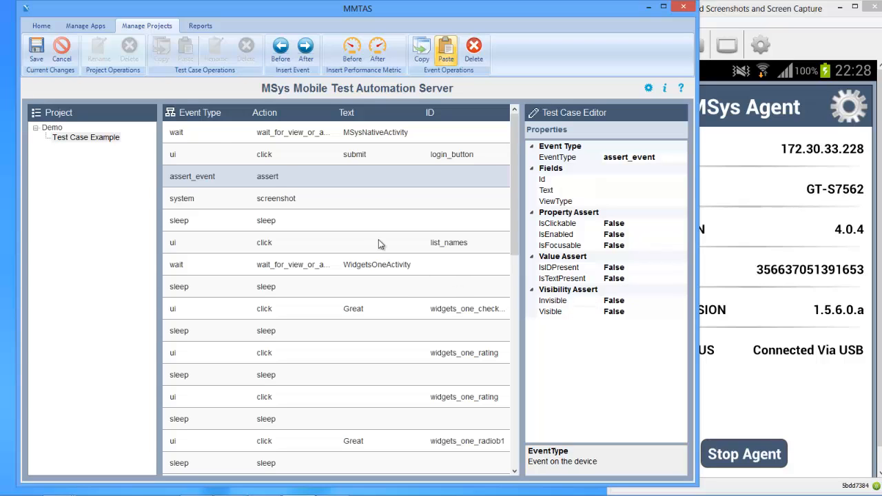